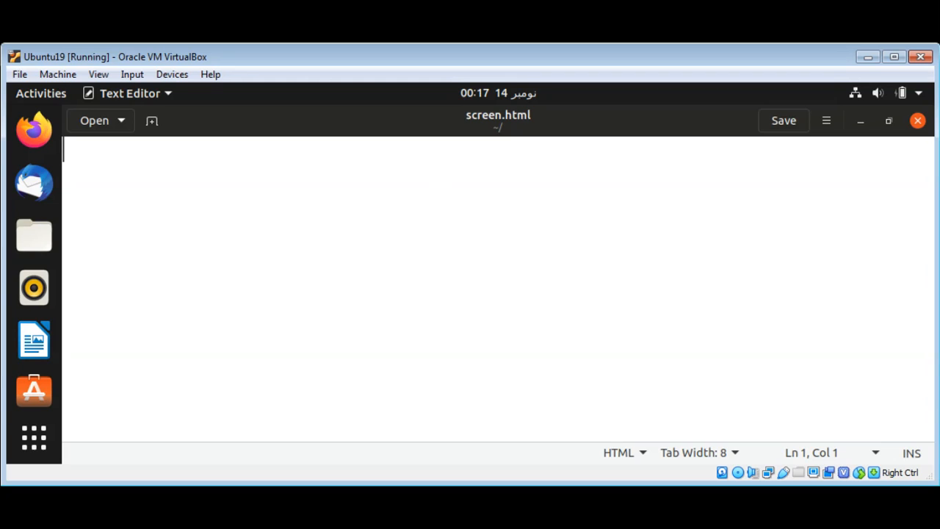
Step: Write the <html> and <body> opening and closing tags with a blank line inside the body
type("<html>")
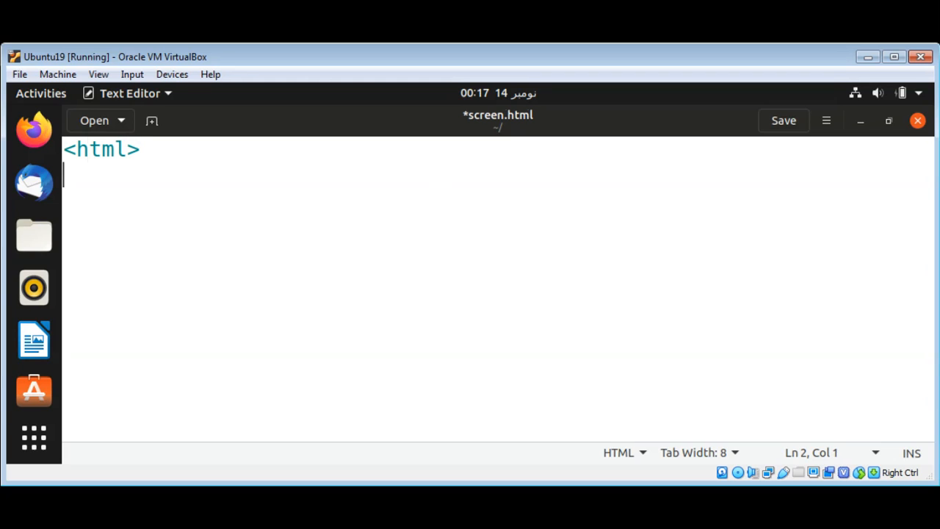
type("<b")
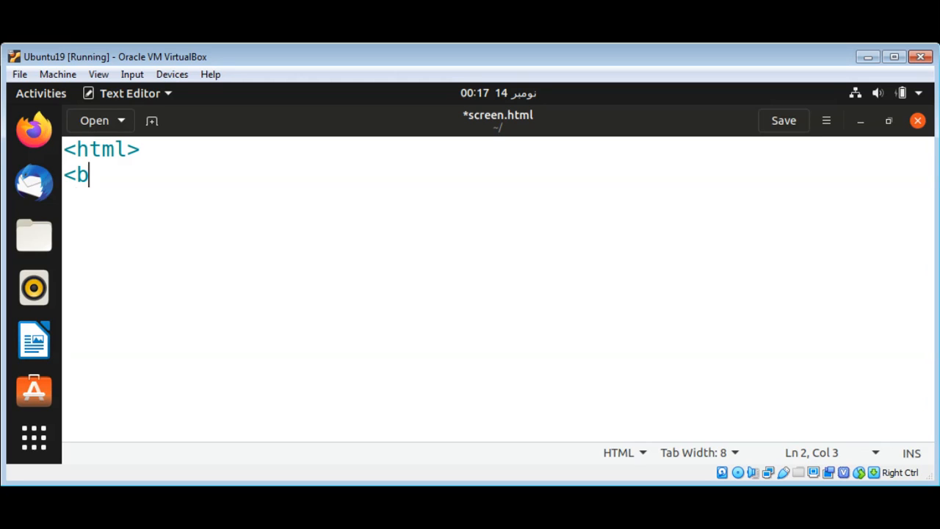
type("ody>")
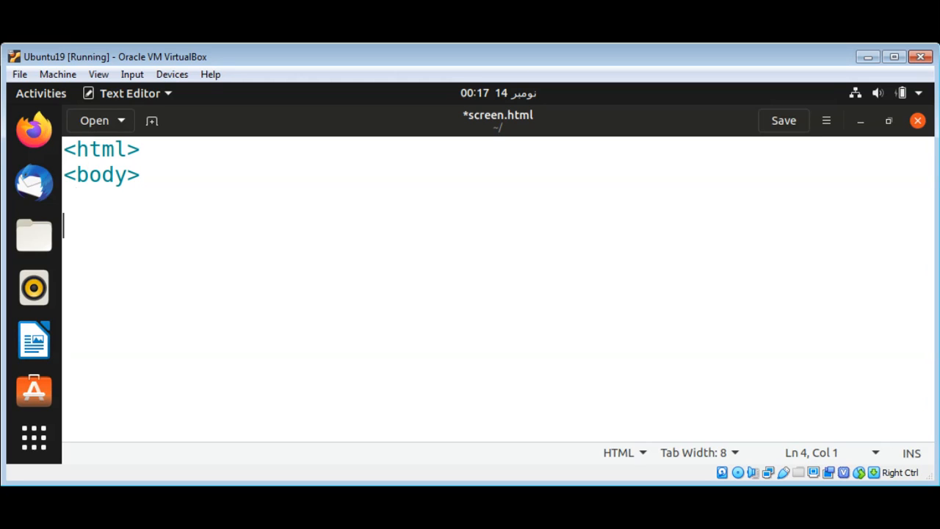
type("</bo")
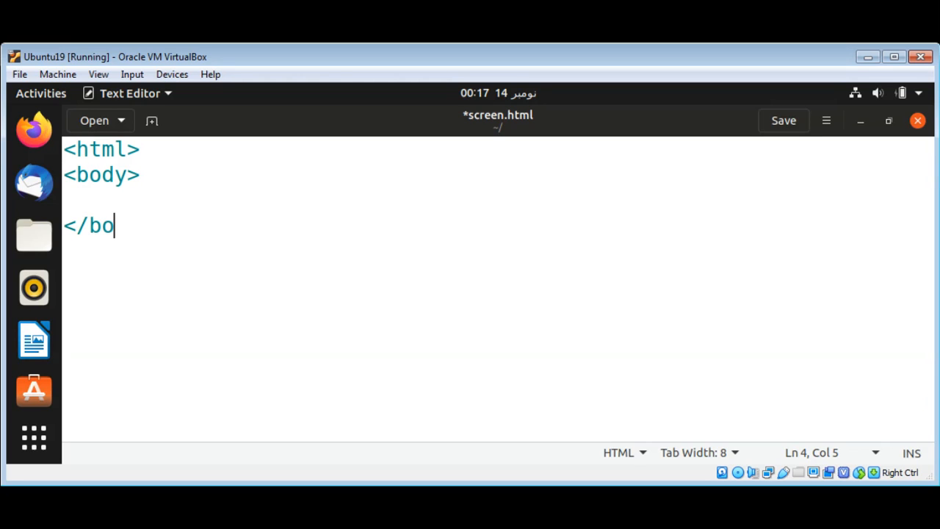
type("dy>")
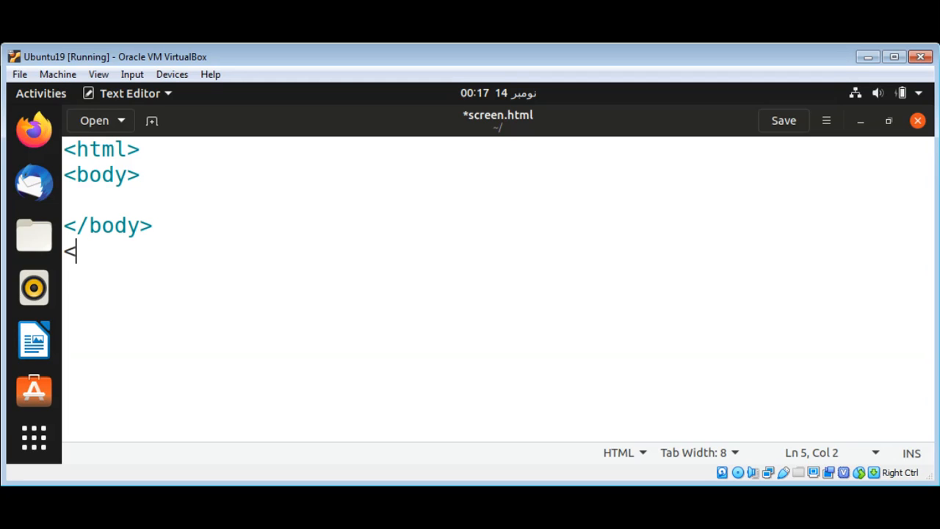
type("/html>")
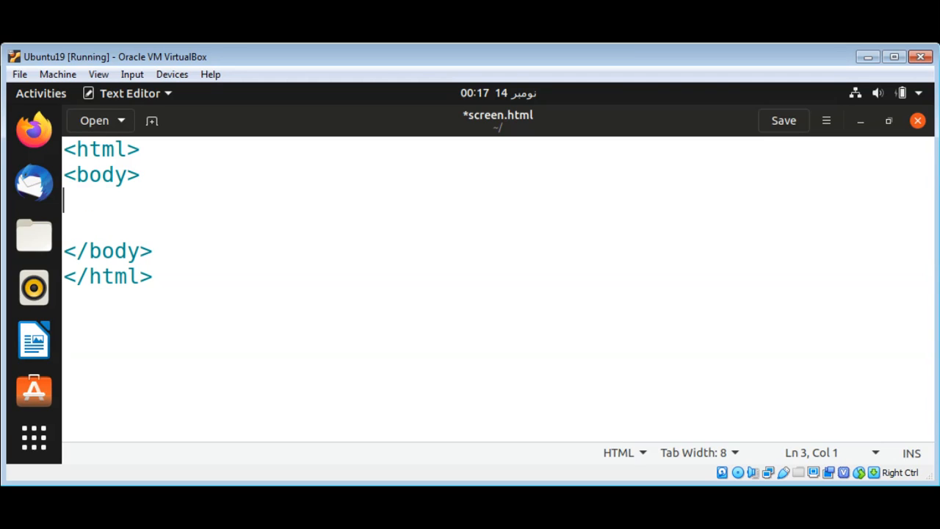
Step: Add a <script> tag holding an empty function getRes(){ } inside the body
type("<script>")
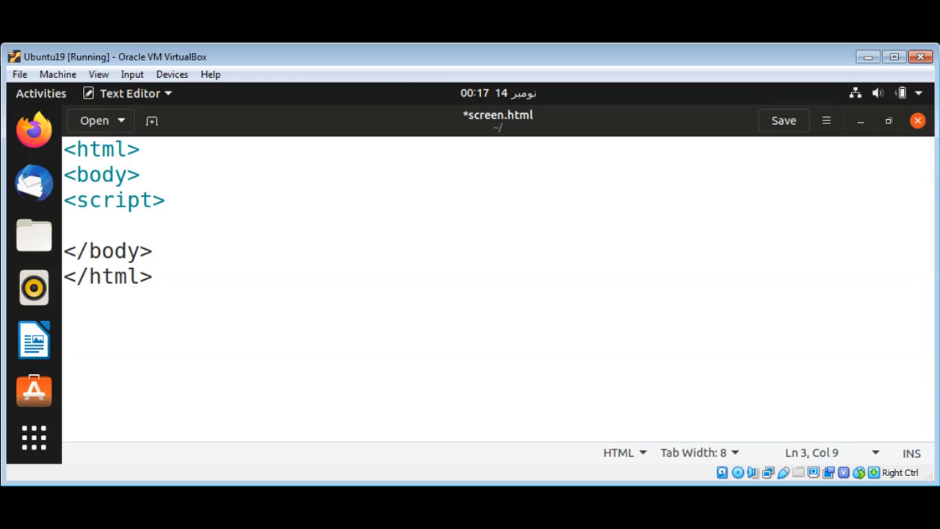
type("fu")
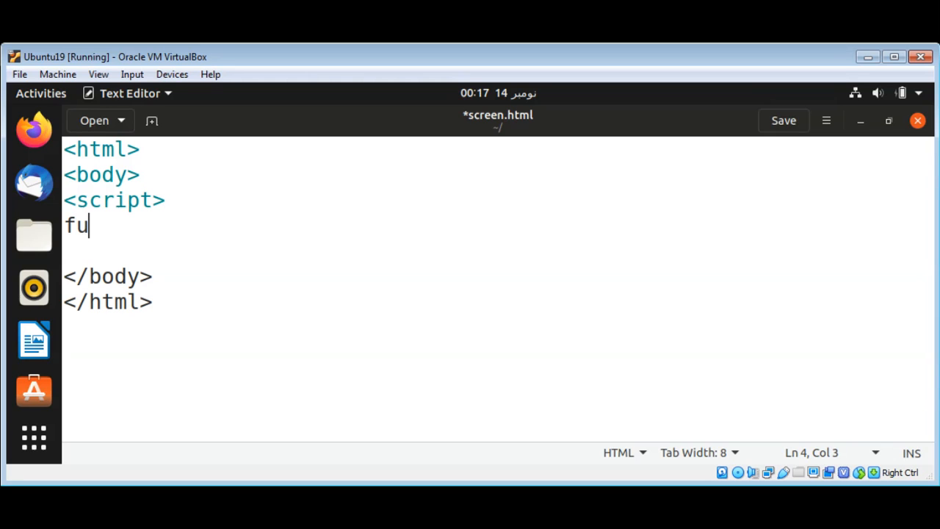
type("nction")
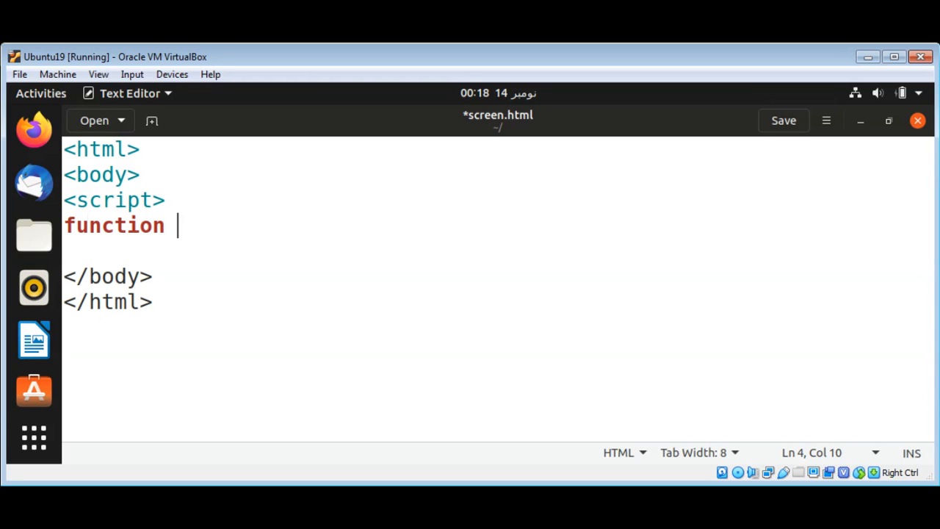
type("getR")
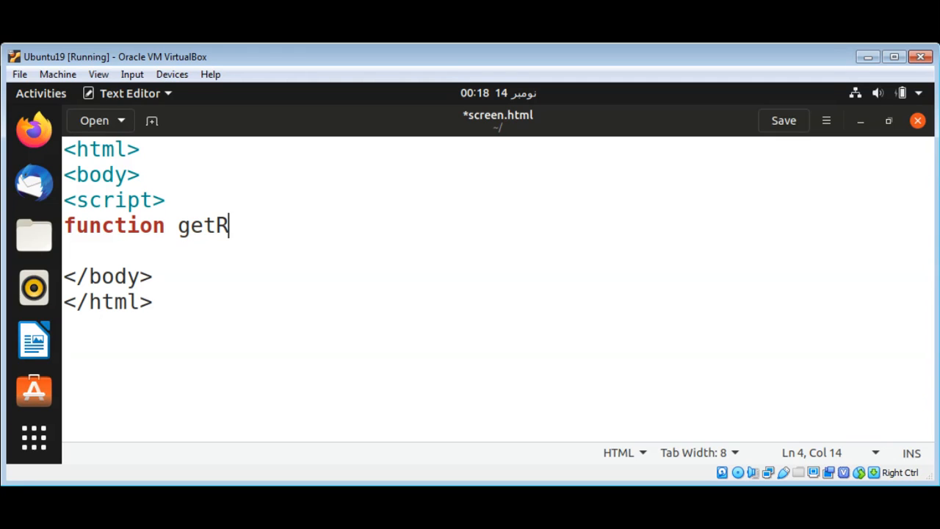
type("es")
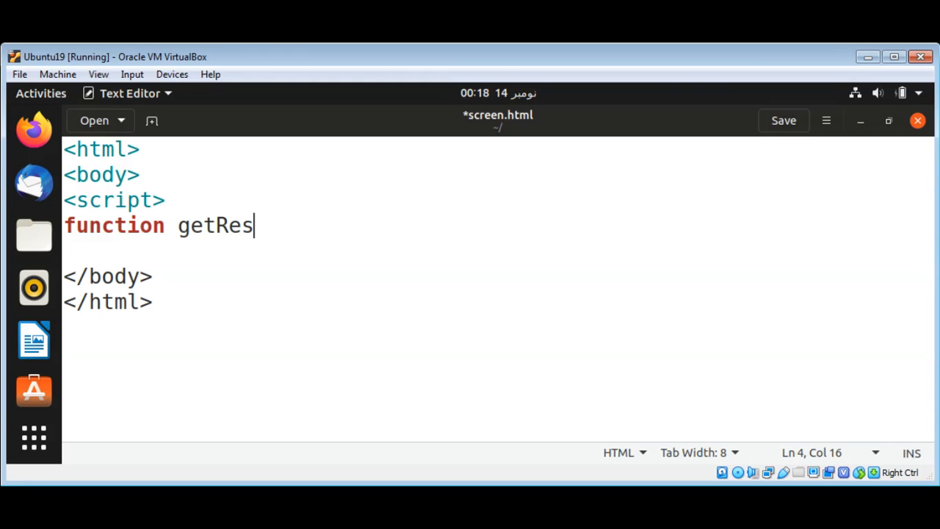
type("()")
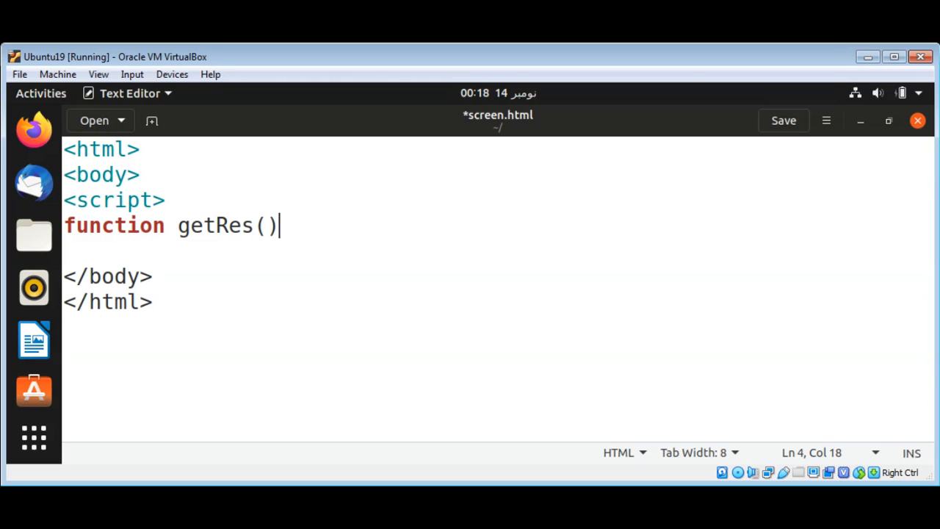
type("{")
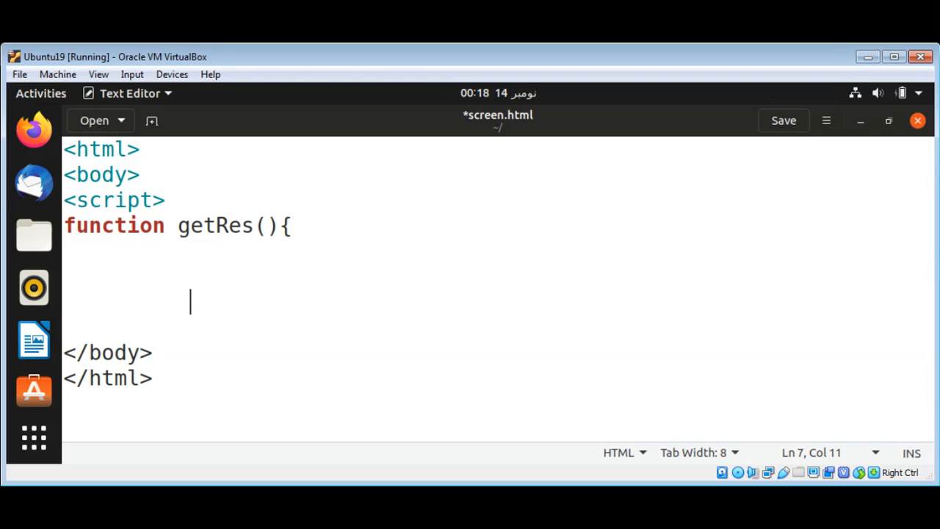
type("}")
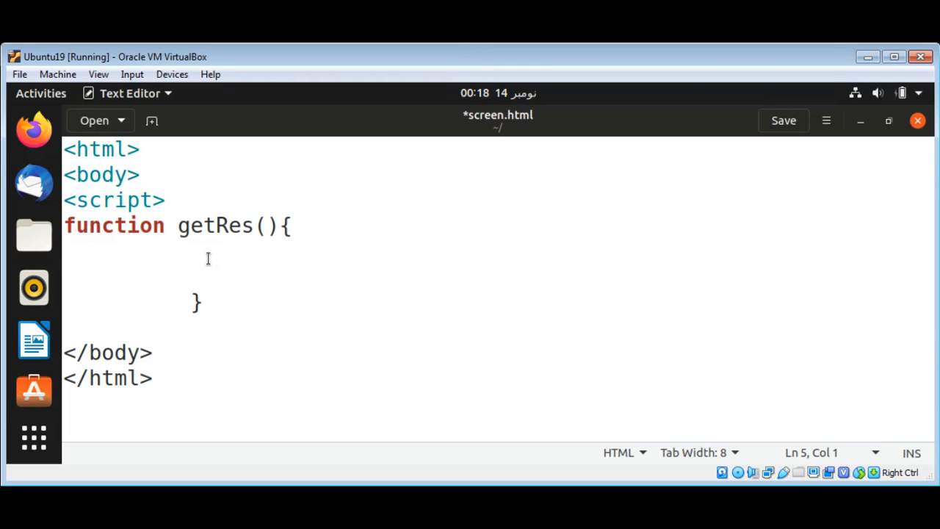
Step: Delete the stray 'a' from getRes() and place the cursor on the function's first body line
type("a")
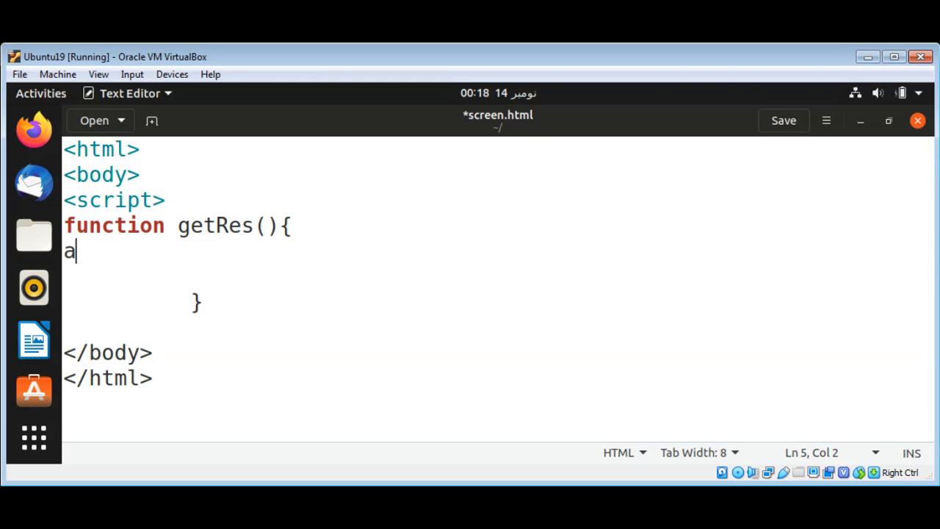
key("BackSpace")
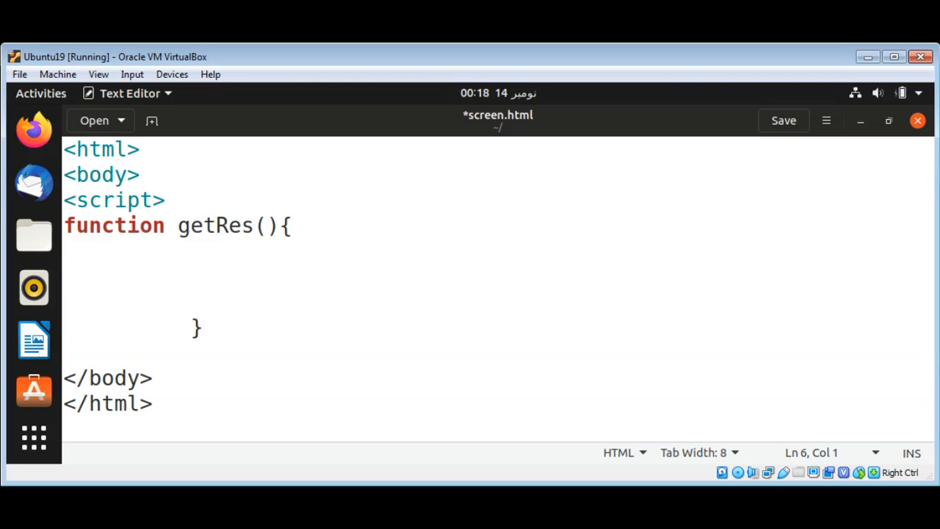
left_click(66, 278)
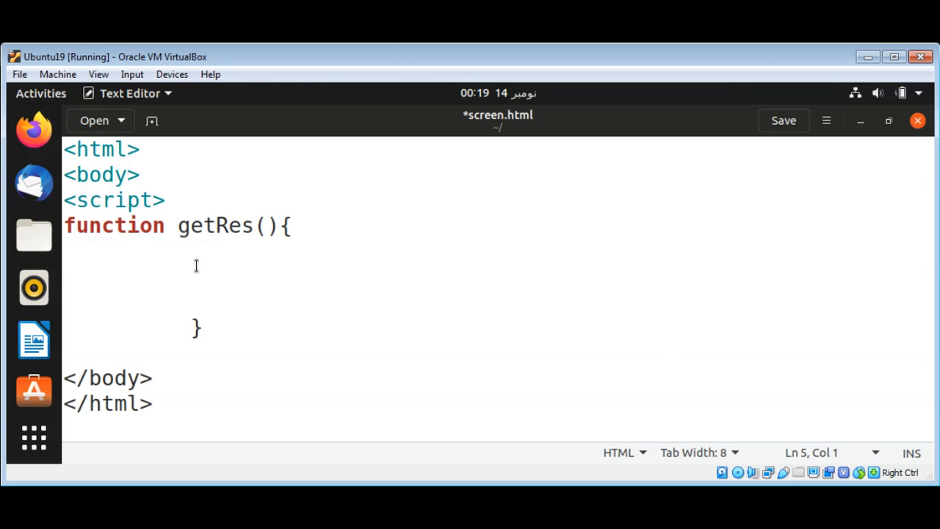
Step: Write alert("Your screen resolution :" + windows.screen.width inside getRes()
type("alert")
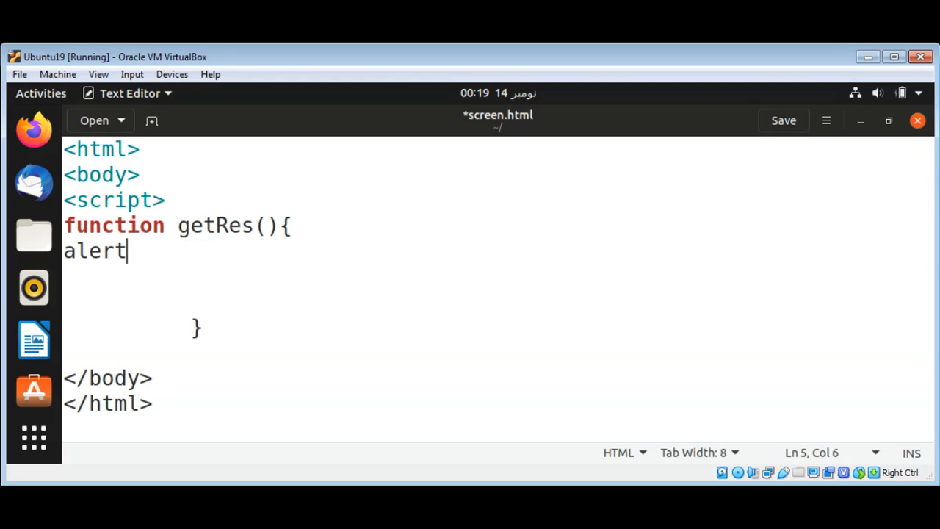
type("(\"")
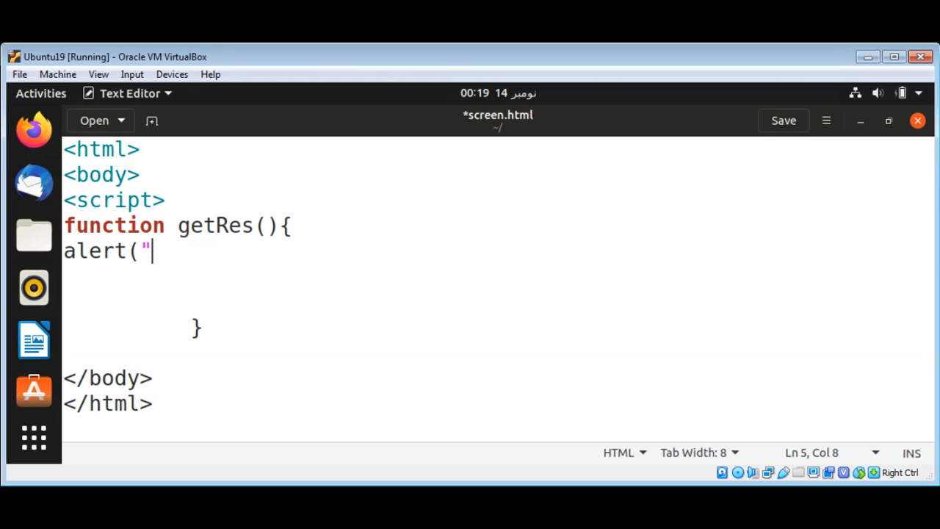
type("Your sc")
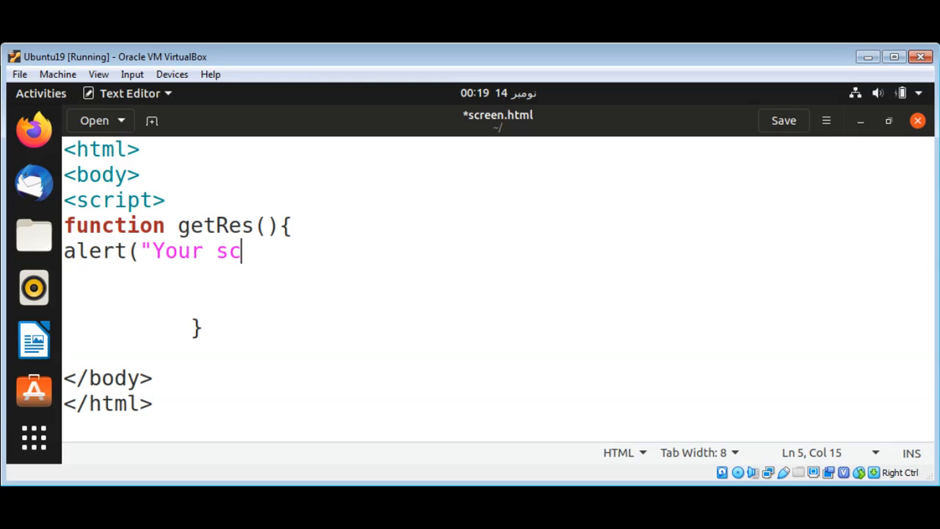
type("reenres")
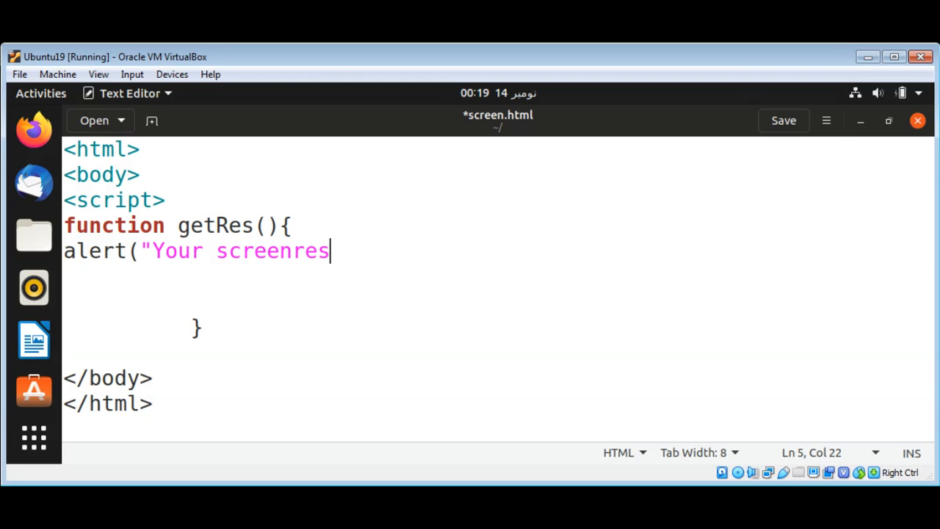
type("olution")
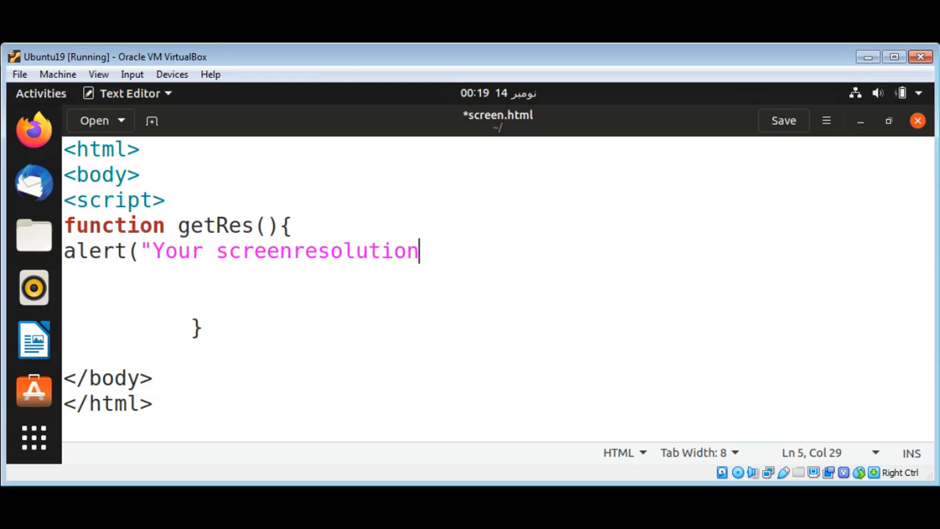
mouse_move(283, 251)
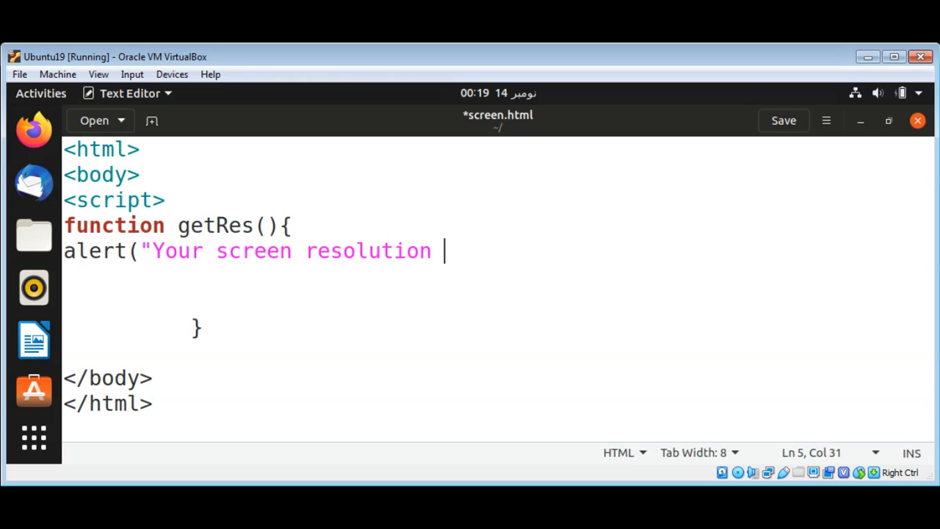
type(":\"")
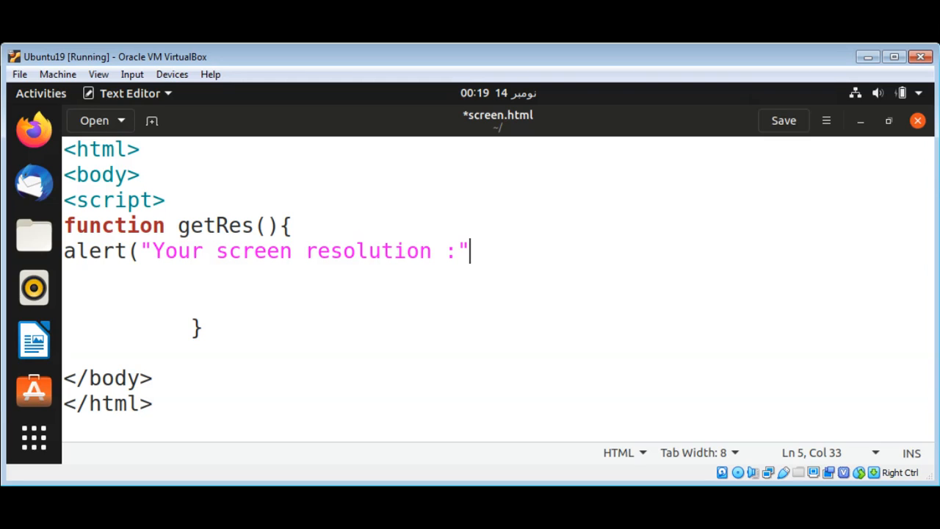
type("+")
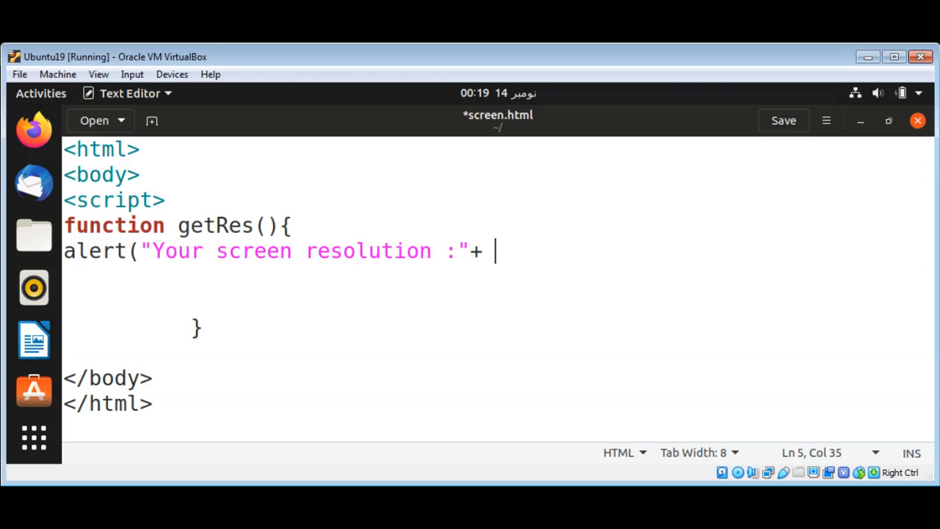
type("win")
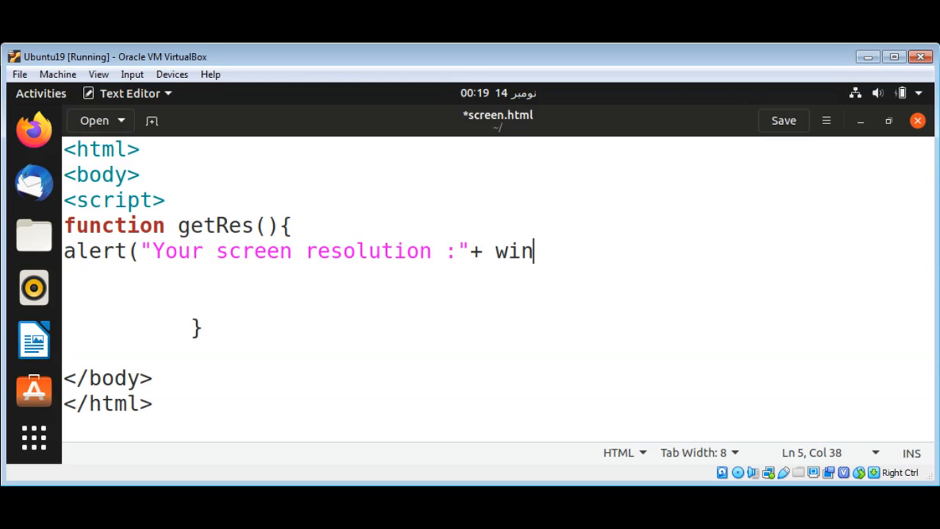
type("dows.scre")
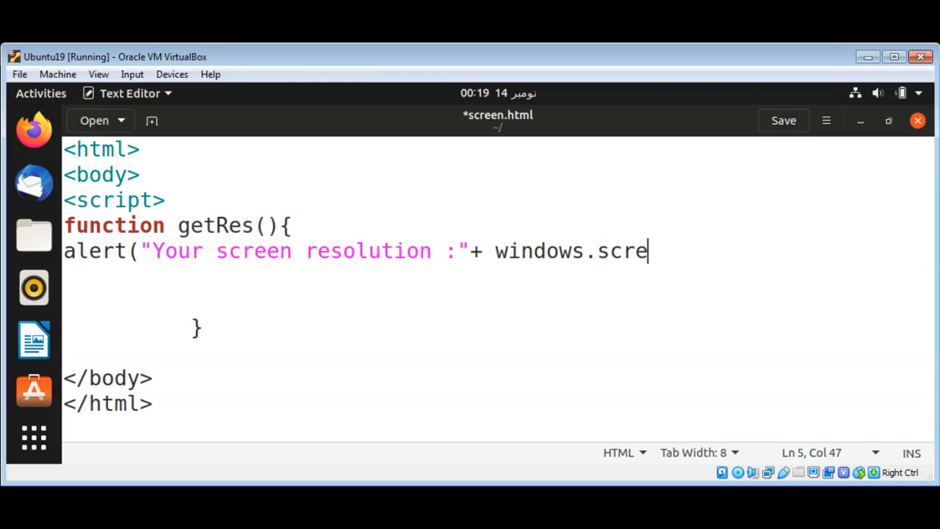
type("en.w")
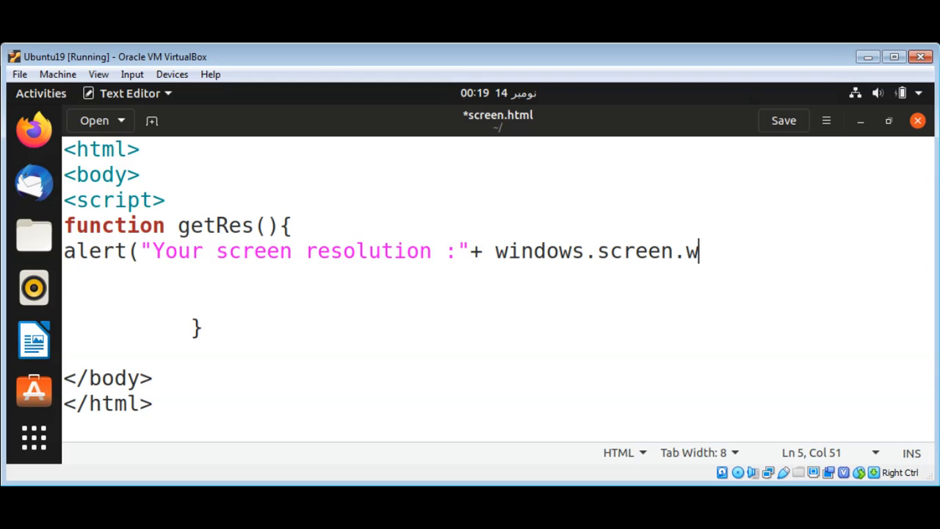
type("idth")
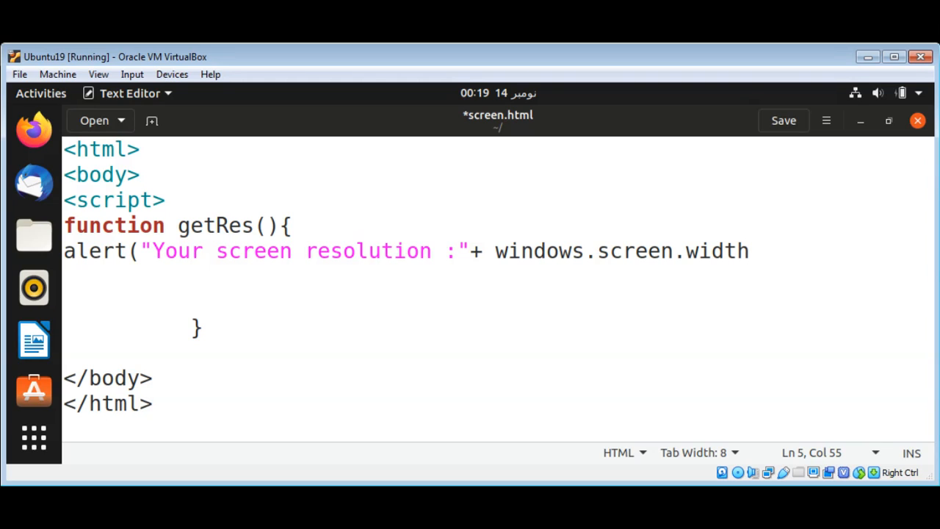
type("\" \"")
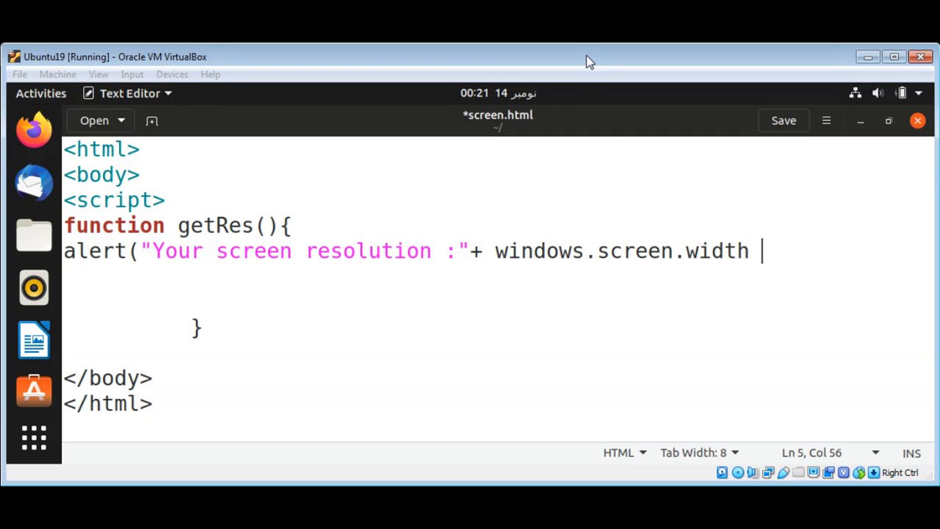
Step: Append + " : " + windows.screen.height and close the alert with );
type("+")
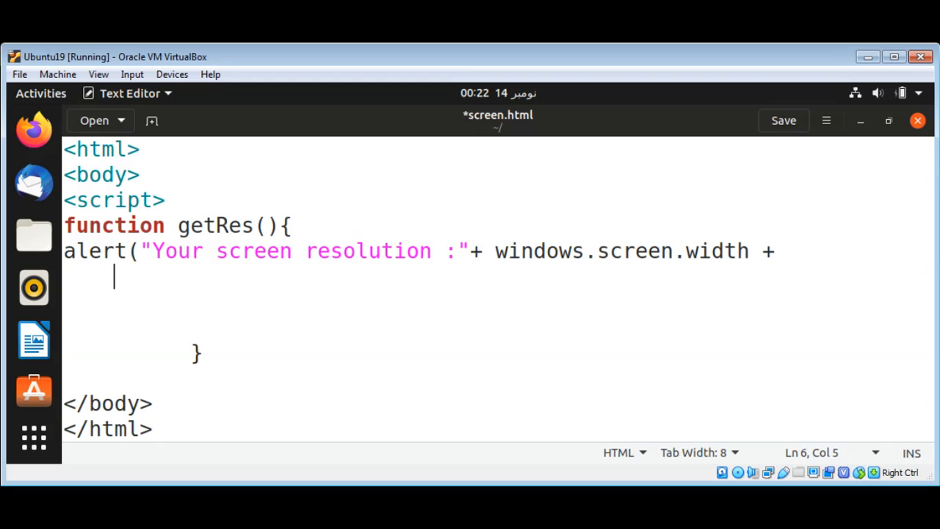
type("\" :")
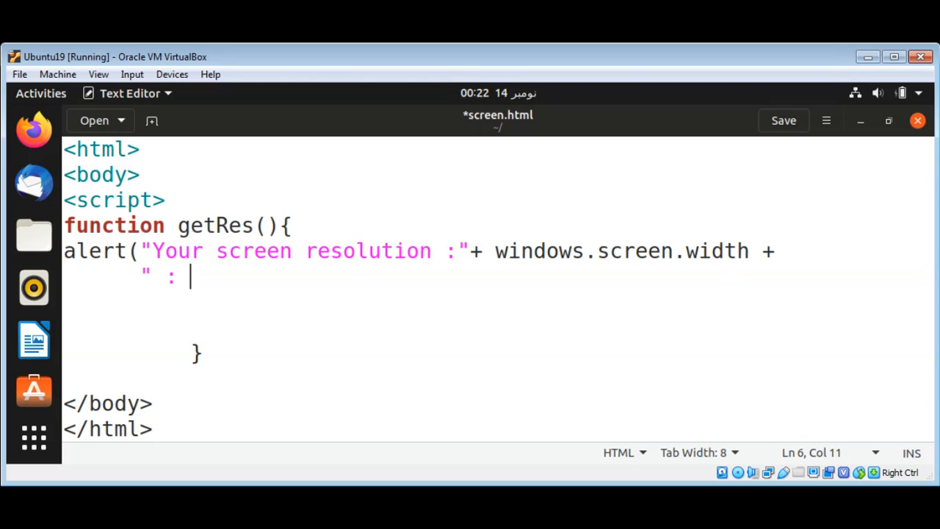
type("\"+")
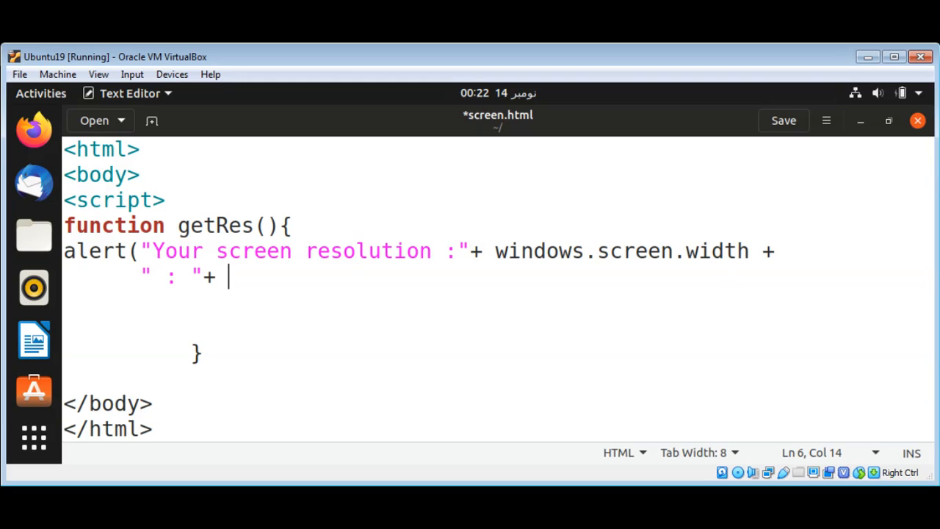
type("wi")
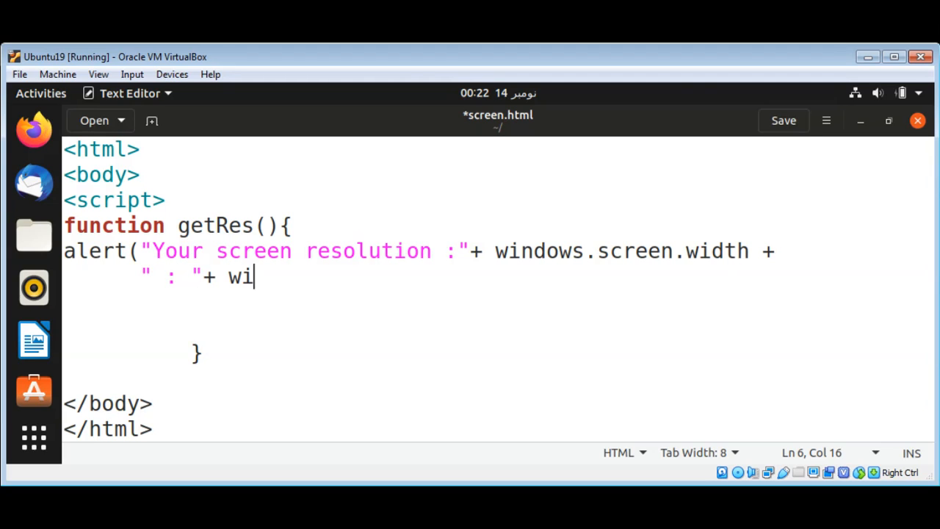
type("ndows.scre")
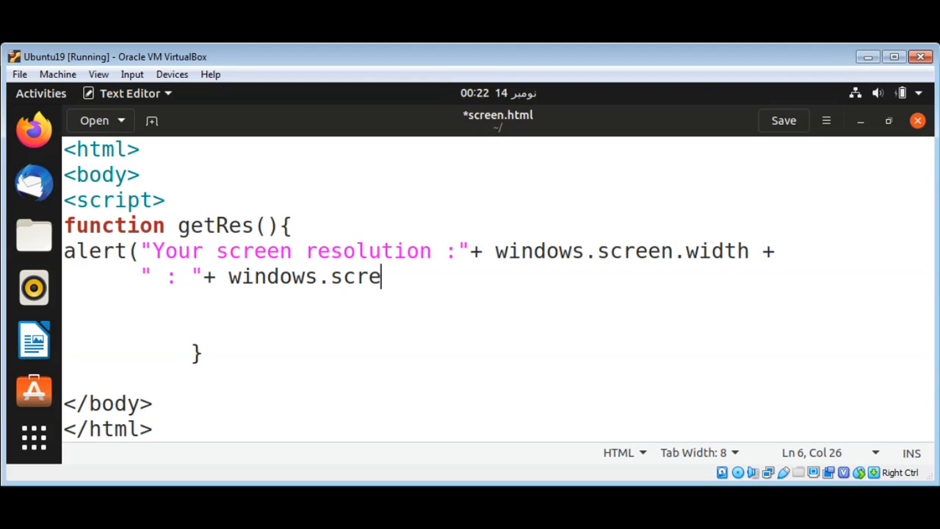
type("en.")
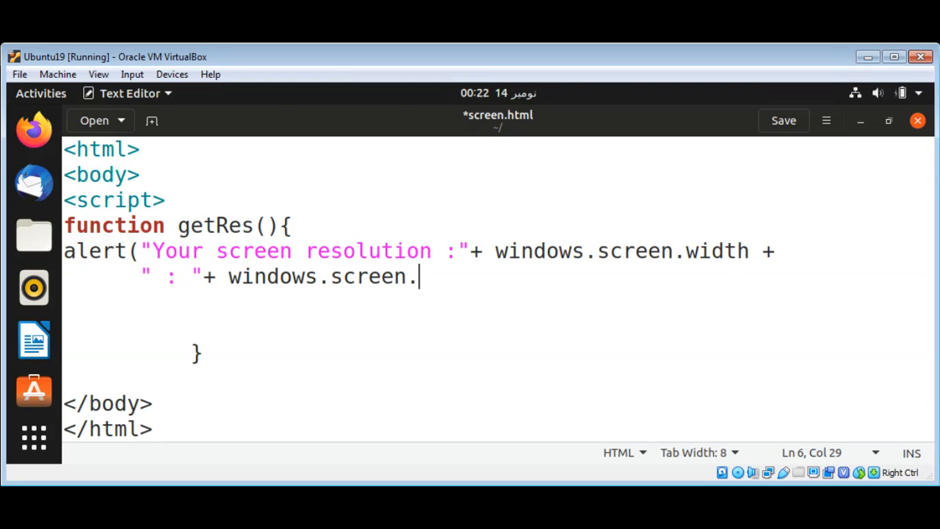
type("height")
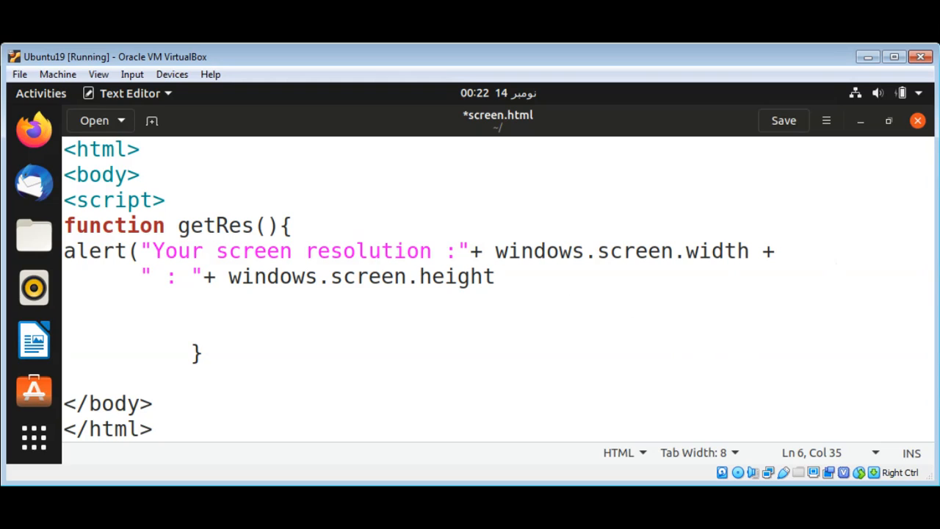
mouse_move(527, 270)
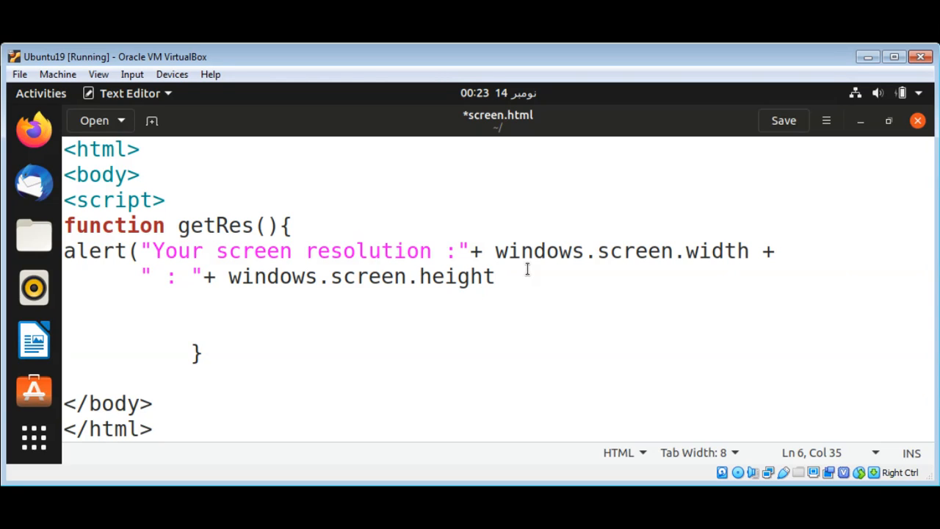
type(");")
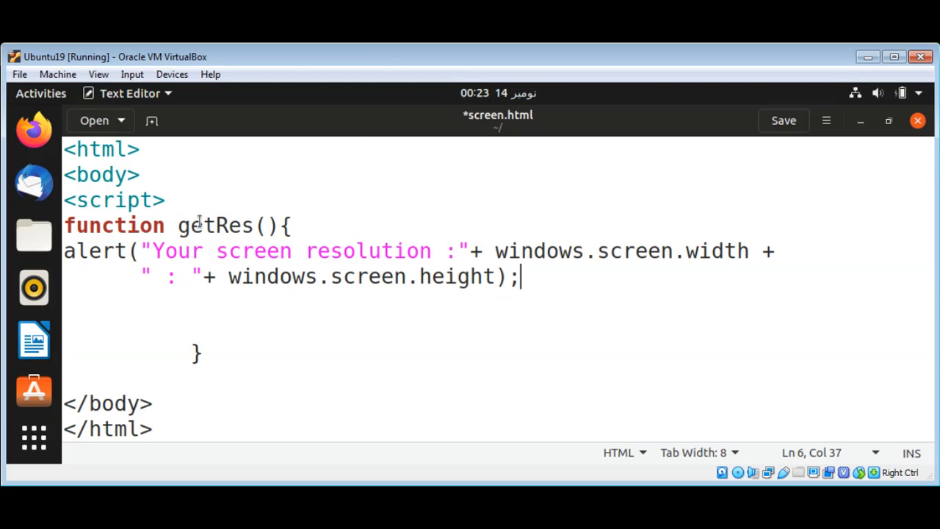
mouse_move(320, 58)
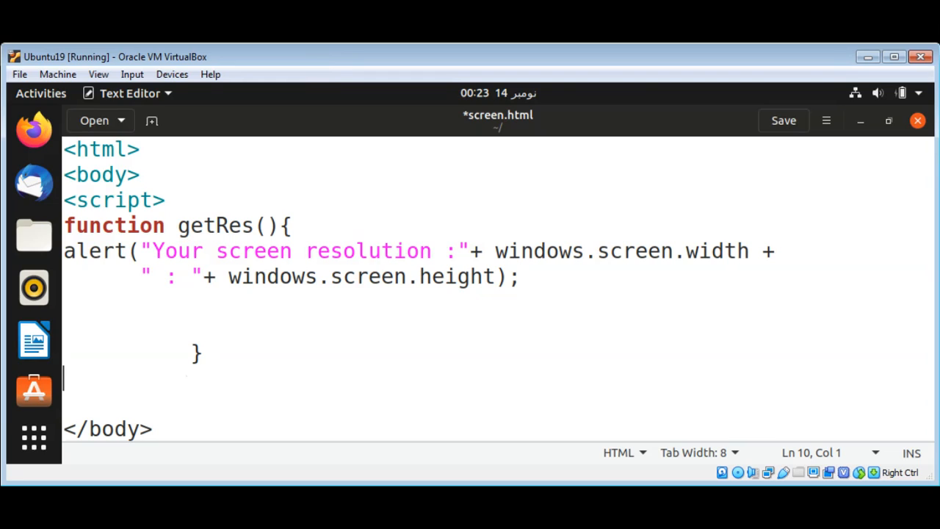
Step: Add a closing </script> tag below the getRes() function's brace
type("</")
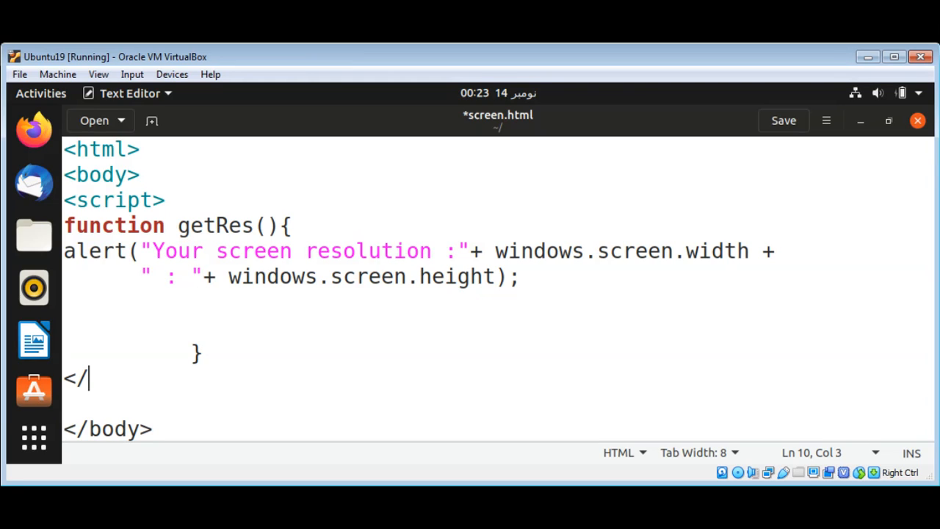
type("scri")
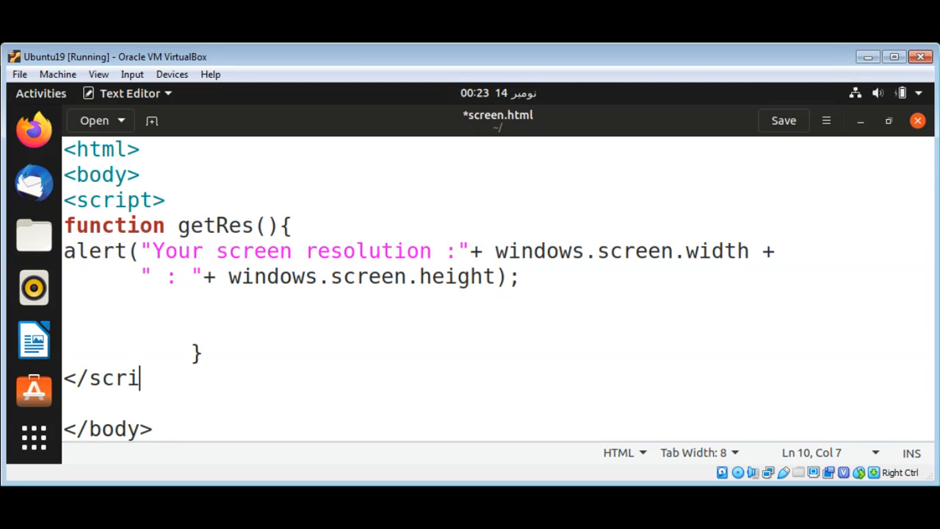
type("pt>")
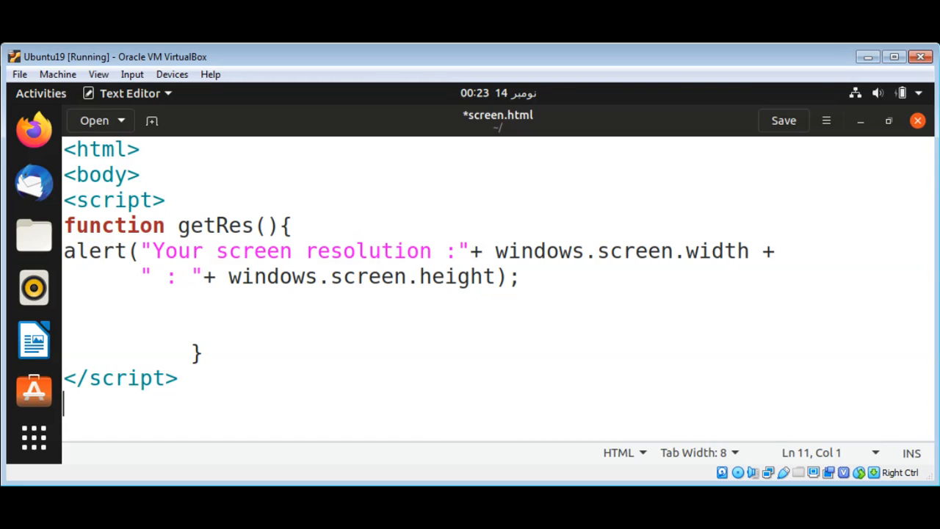
Step: Start a <button type="button"> element with an onclick attribute calling getRes();
type("<but")
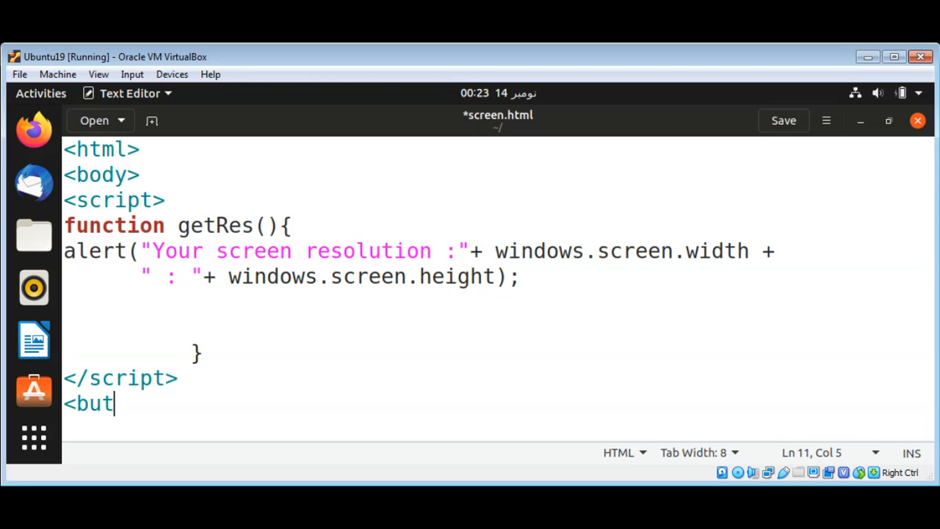
type("ton")
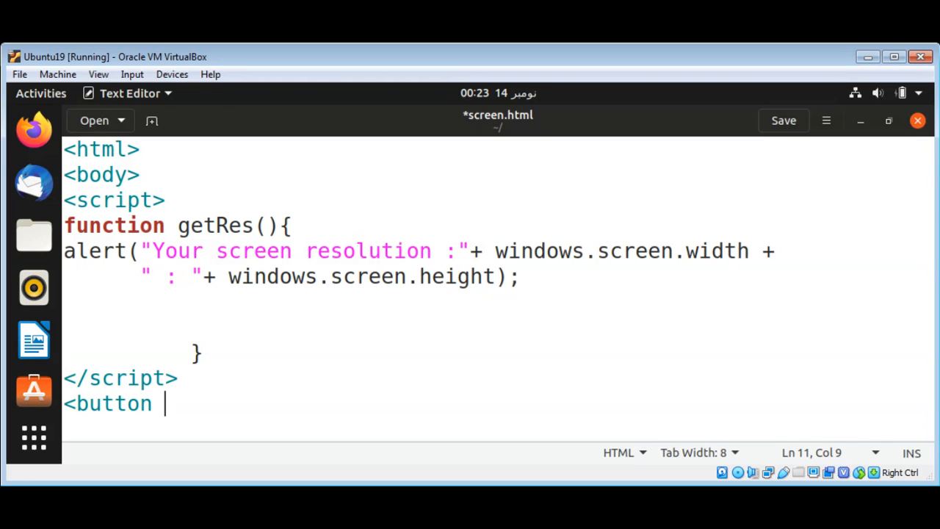
type("type=")
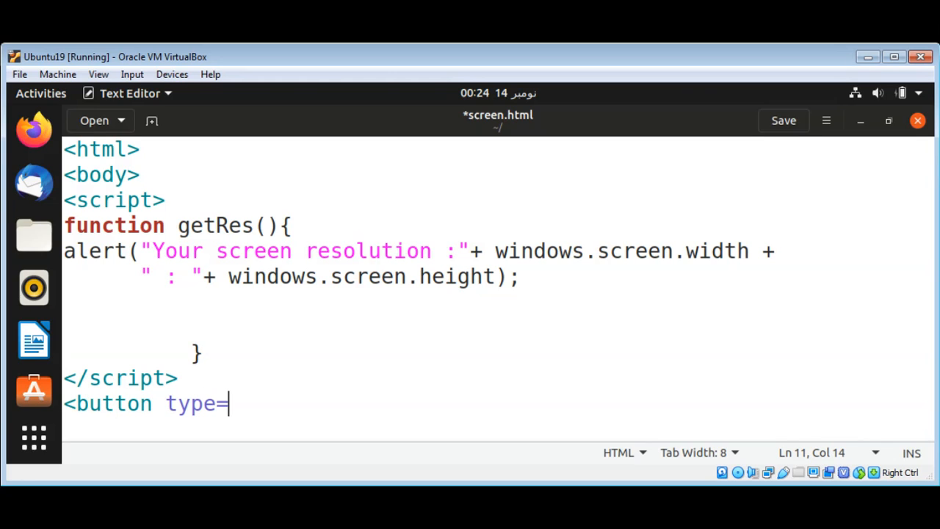
type("\"butto")
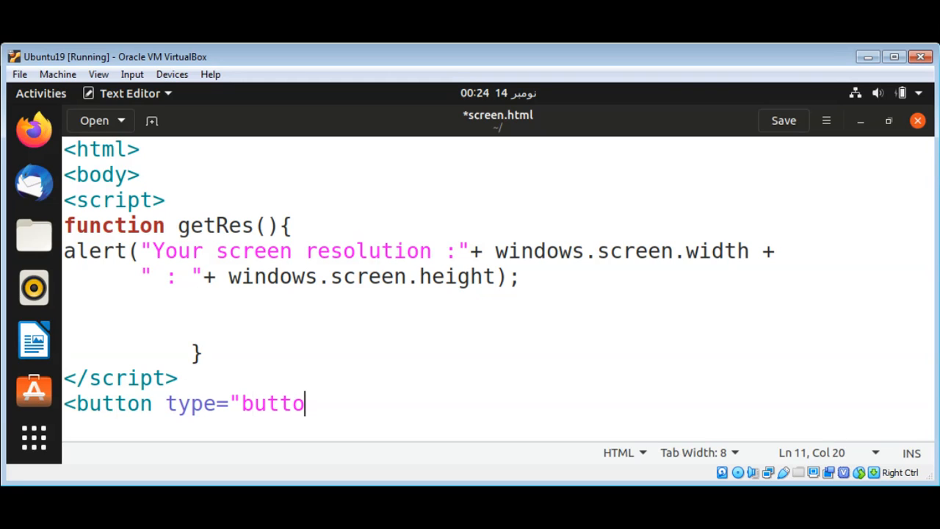
type("n\"")
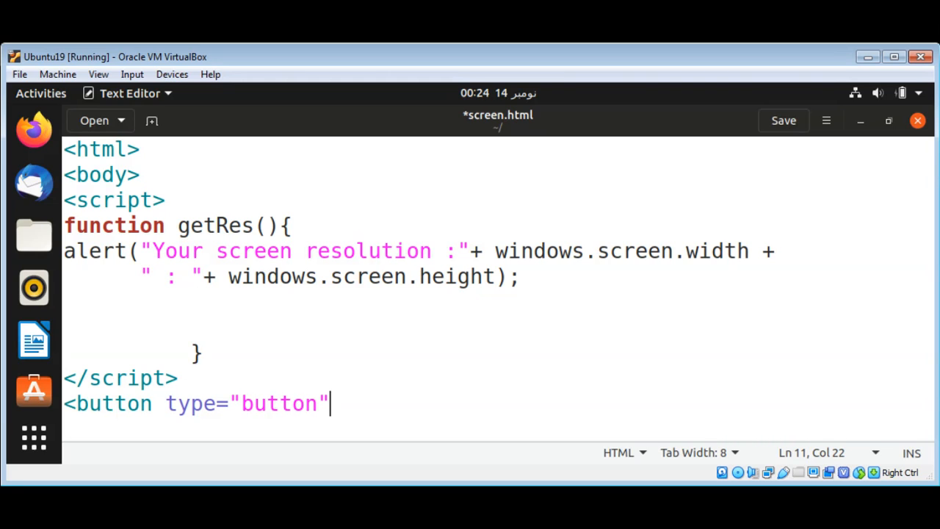
type("\" \"")
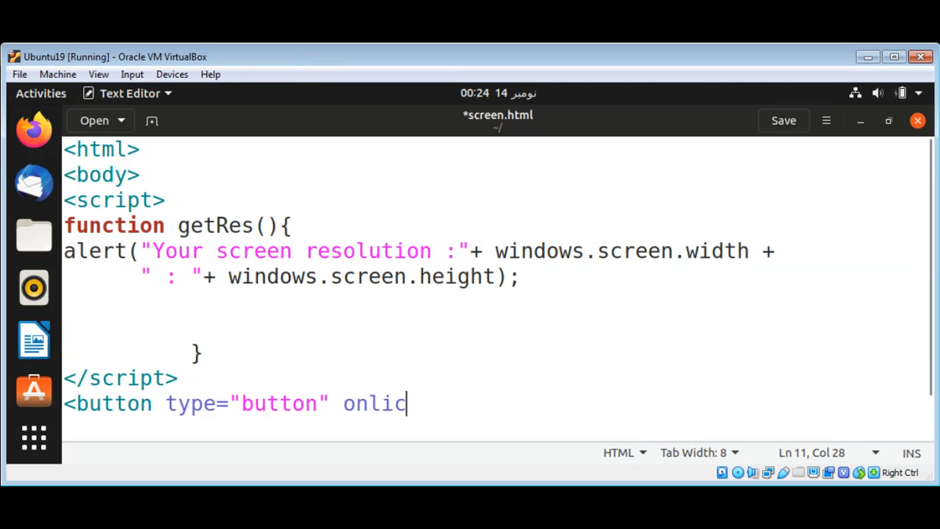
type("k=\"")
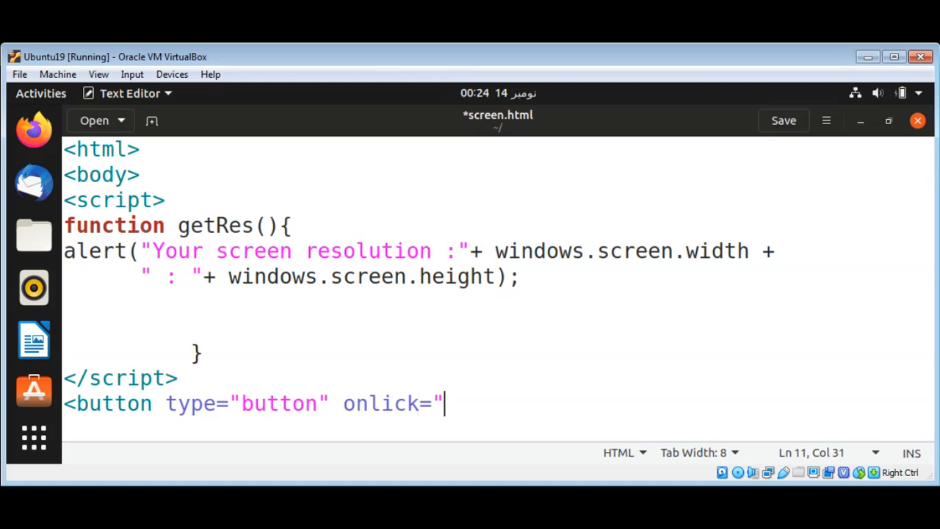
mouse_move(432, 69)
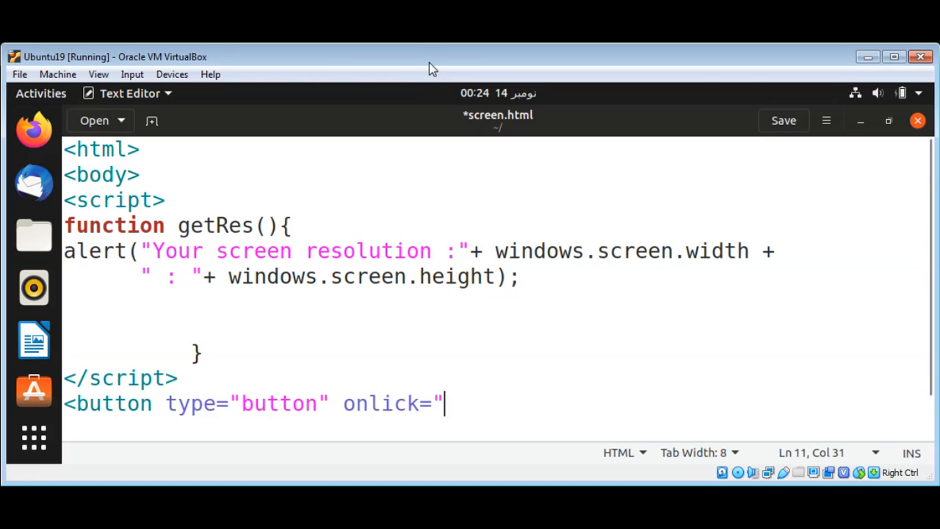
mouse_move(474, 160)
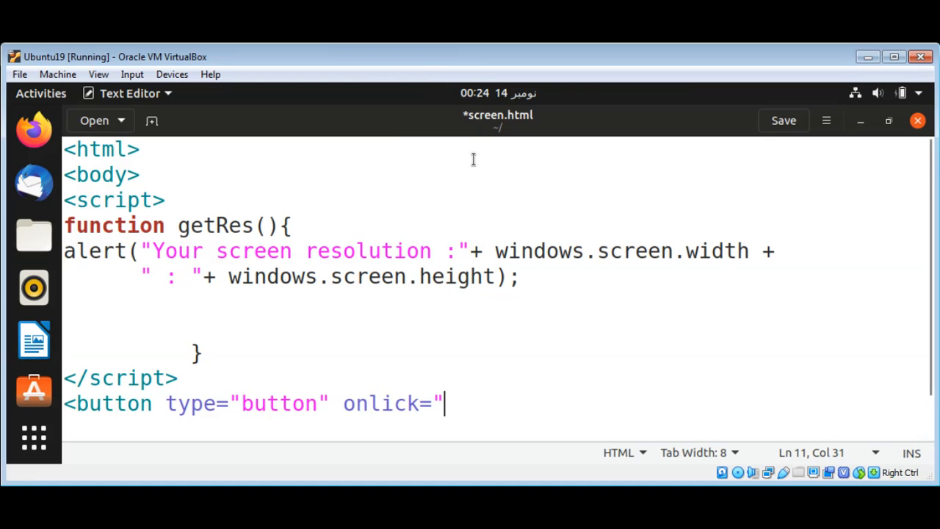
type("getRes")
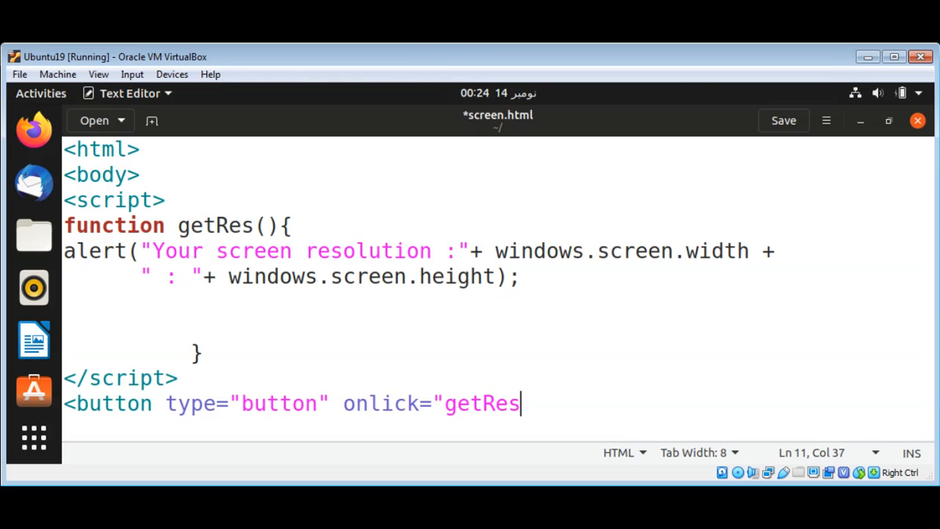
type("()")
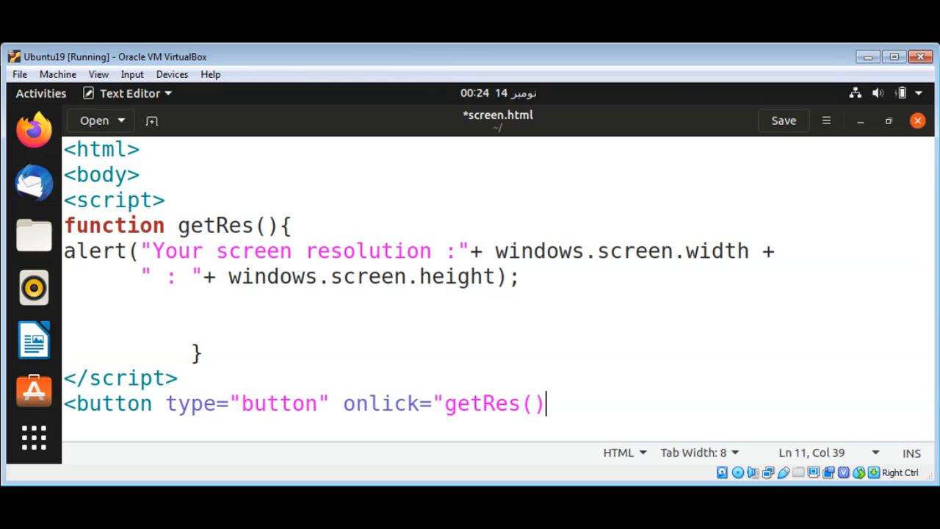
type(";\"")
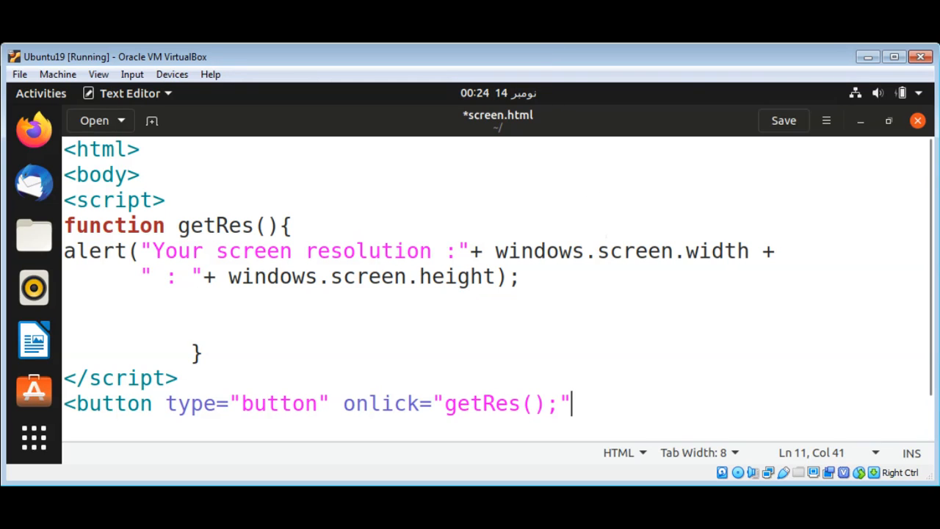
Step: Label the button 'Get Resolution' and close it with </button>
type(">")
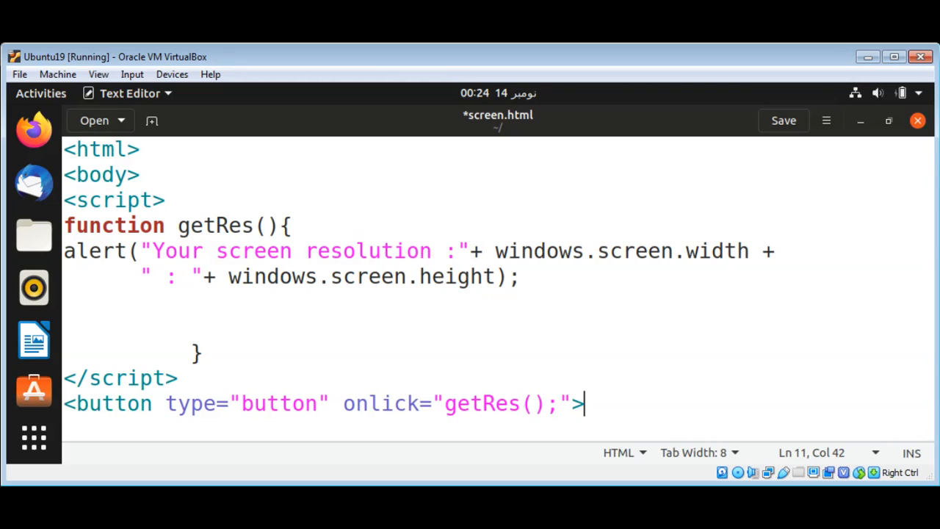
type("Get")
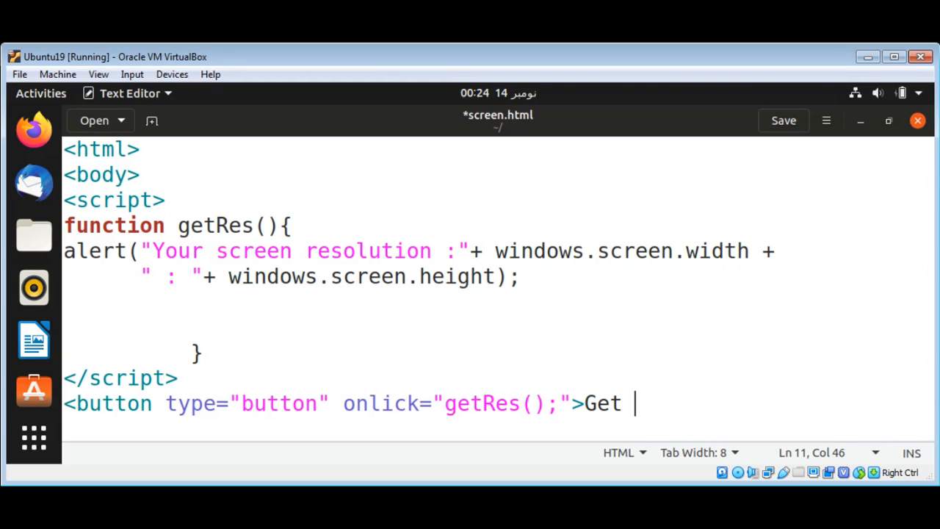
type("Resolu")
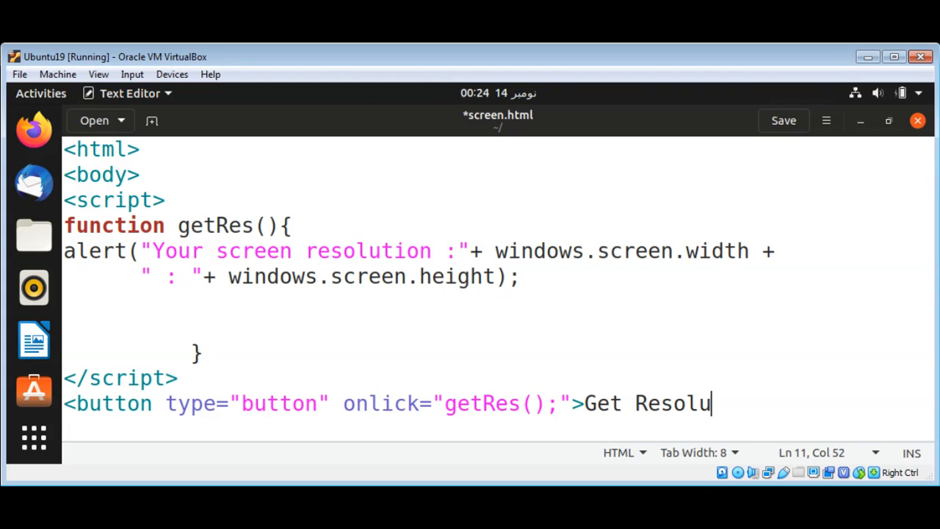
type("tion")
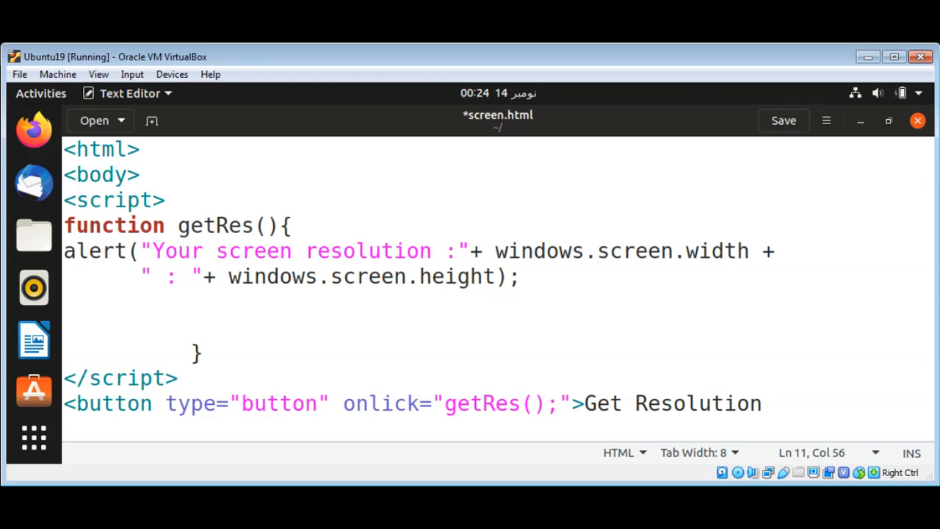
type("</bu")
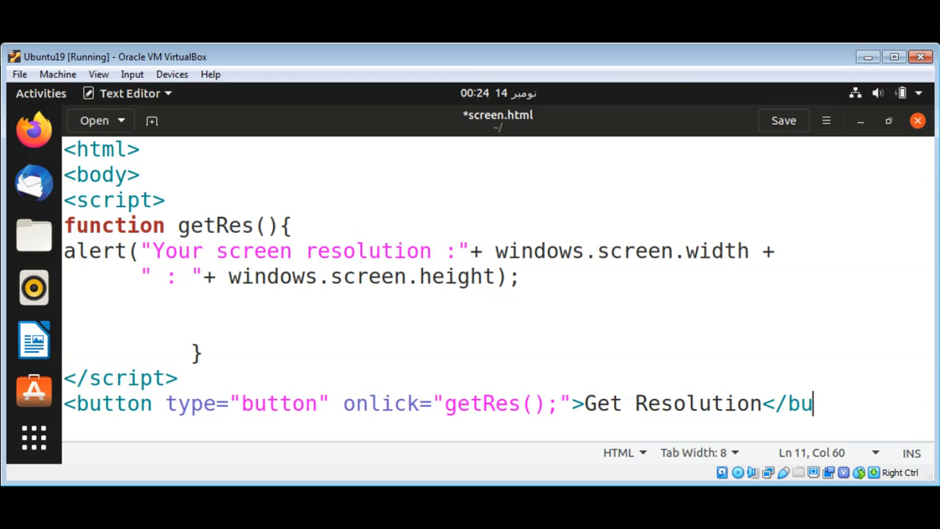
type("tton>")
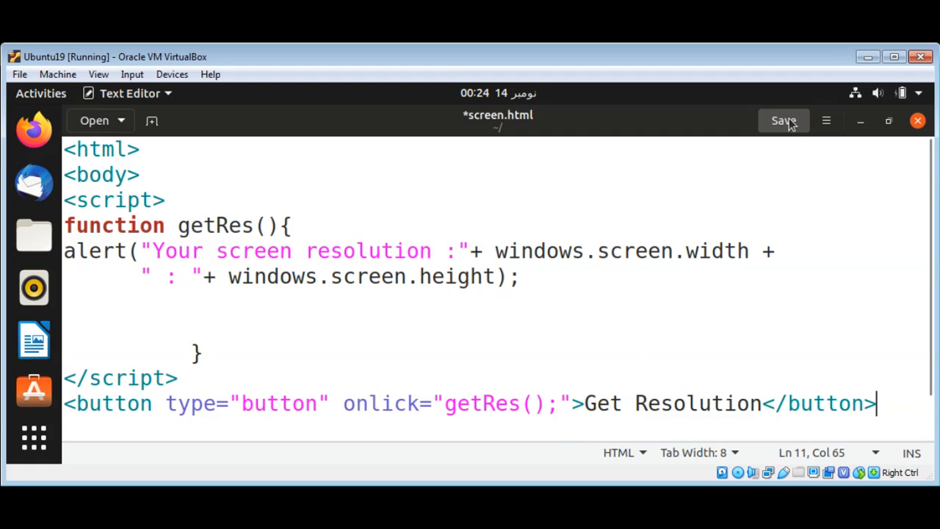
Step: Add the closing </body> and </html> tags and save screen.html
left_click(783, 120)
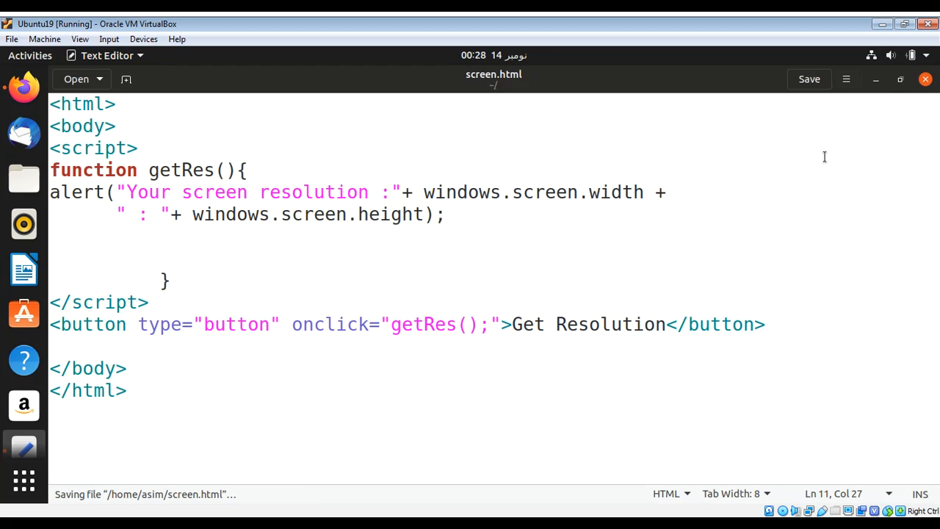
mouse_move(809, 79)
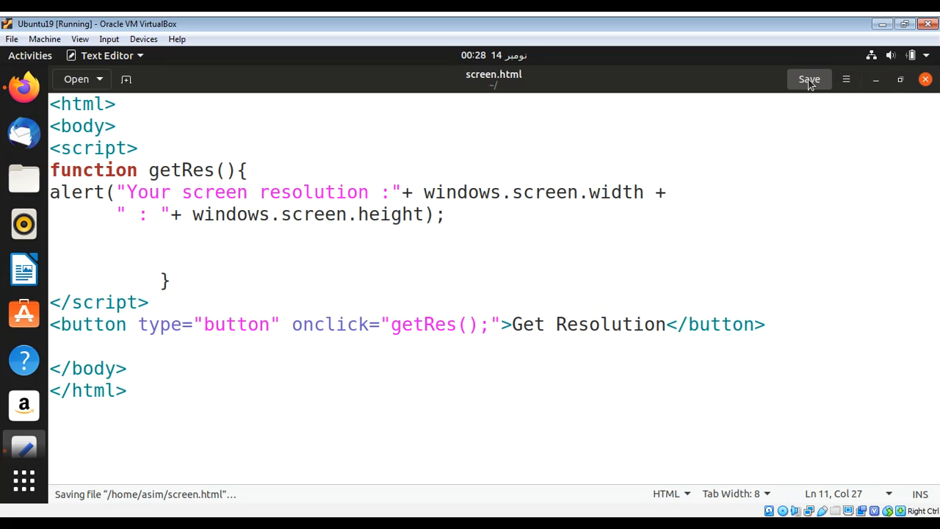
left_click(809, 80)
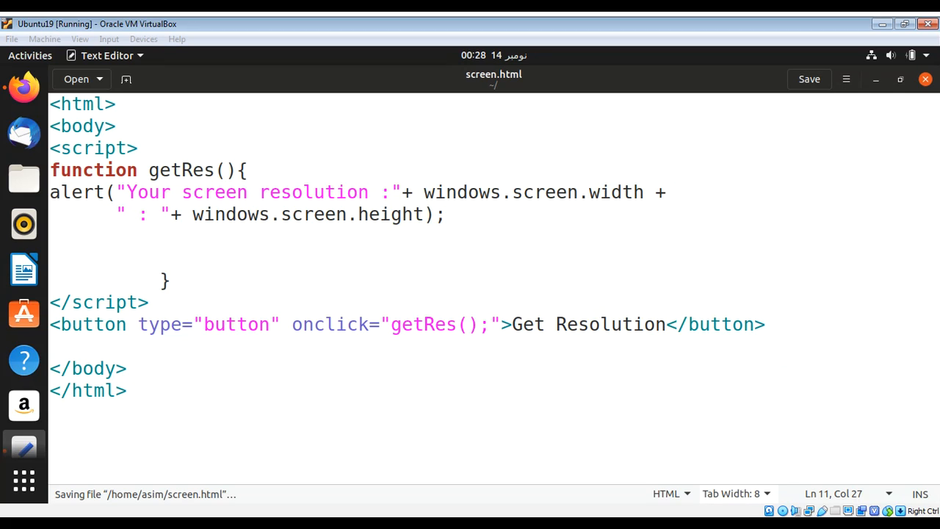
left_click(456, 324)
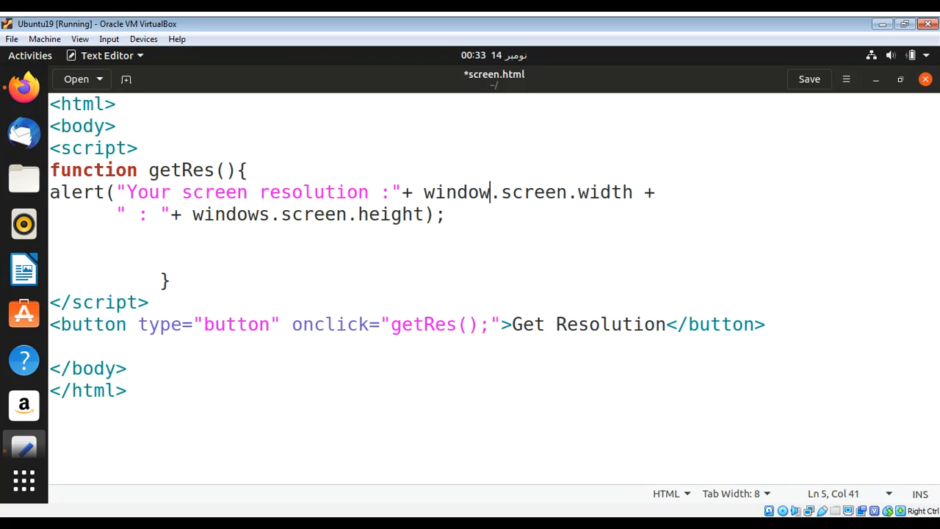
Step: Remove the extra 's' so the alert reads window.screen instead of windows.screen
left_click(271, 214)
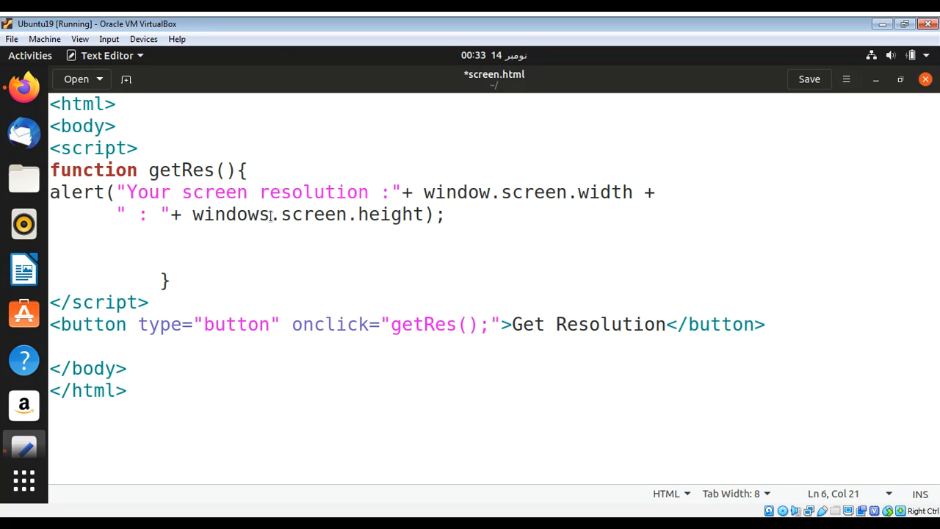
key("BackSpace")
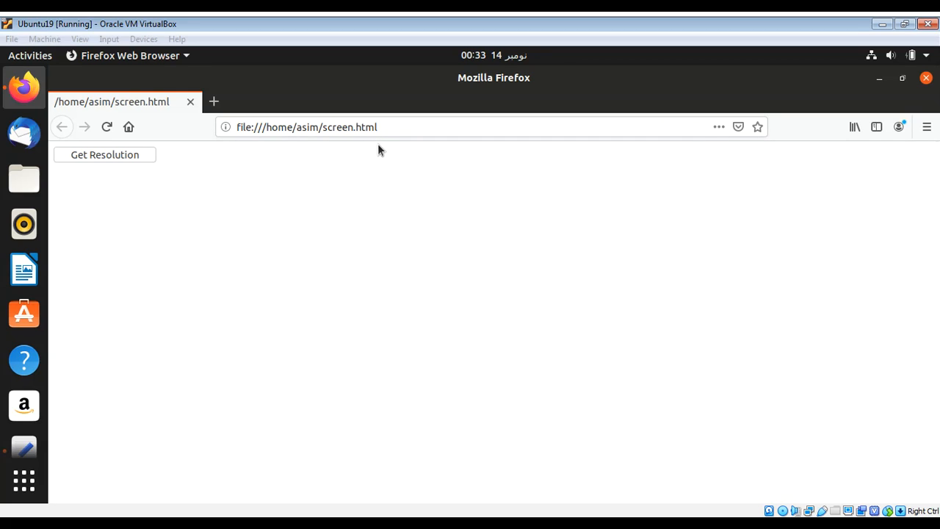
mouse_move(285, 240)
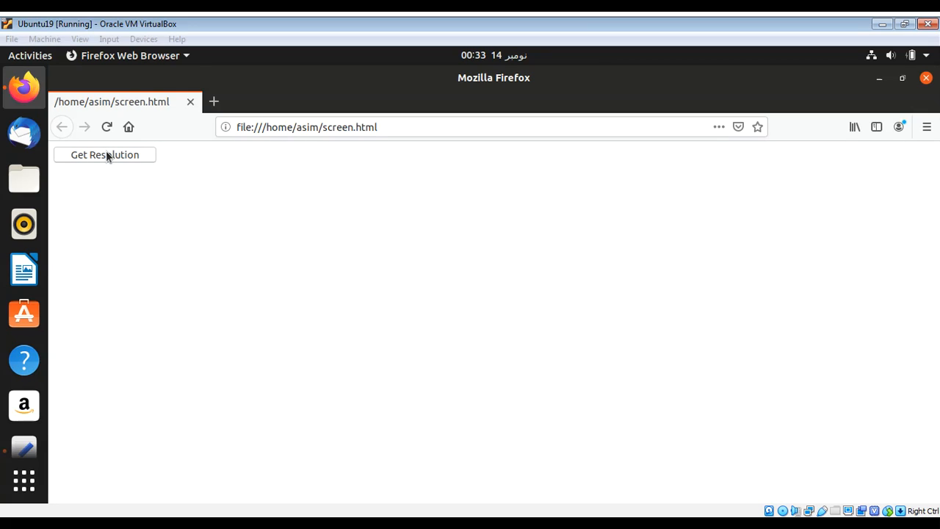
Step: Click Get Resolution in Firefox and dismiss the 1366 : 664 alert
left_click(104, 155)
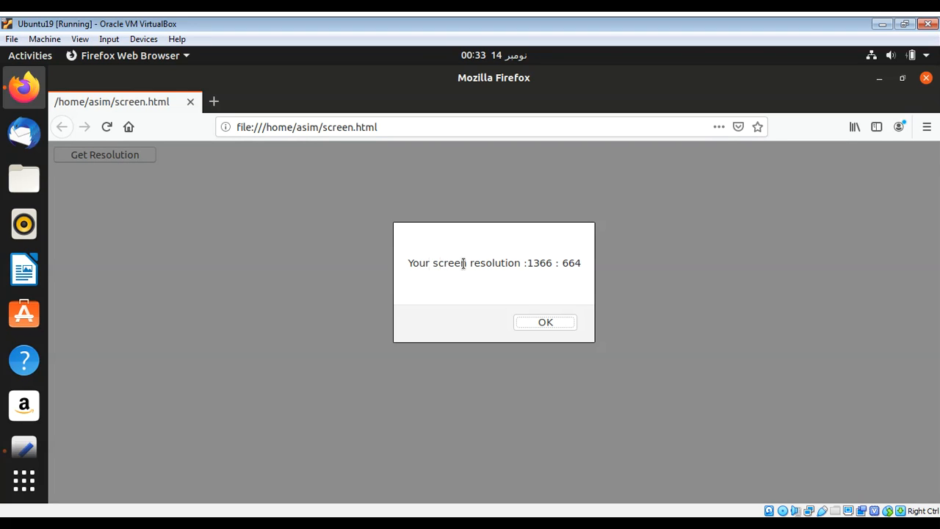
mouse_move(570, 265)
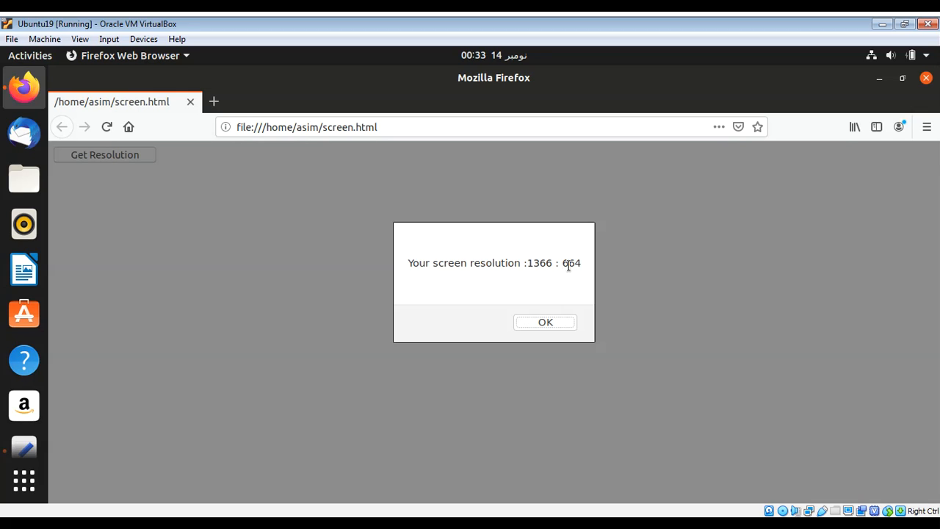
mouse_move(560, 320)
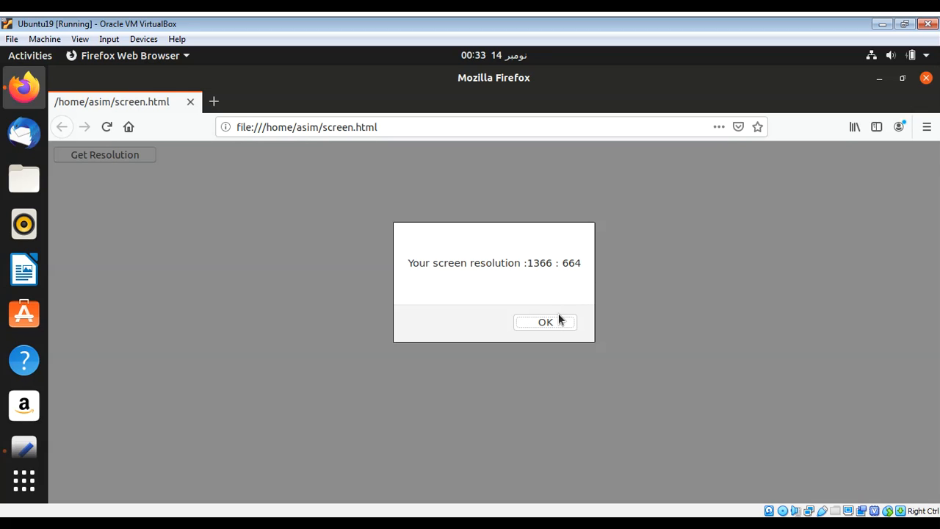
mouse_move(555, 324)
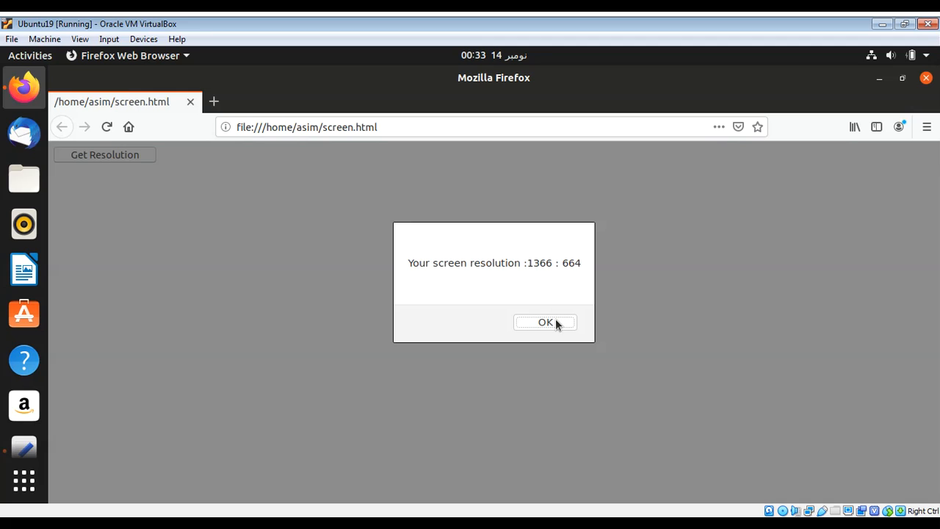
left_click(546, 322)
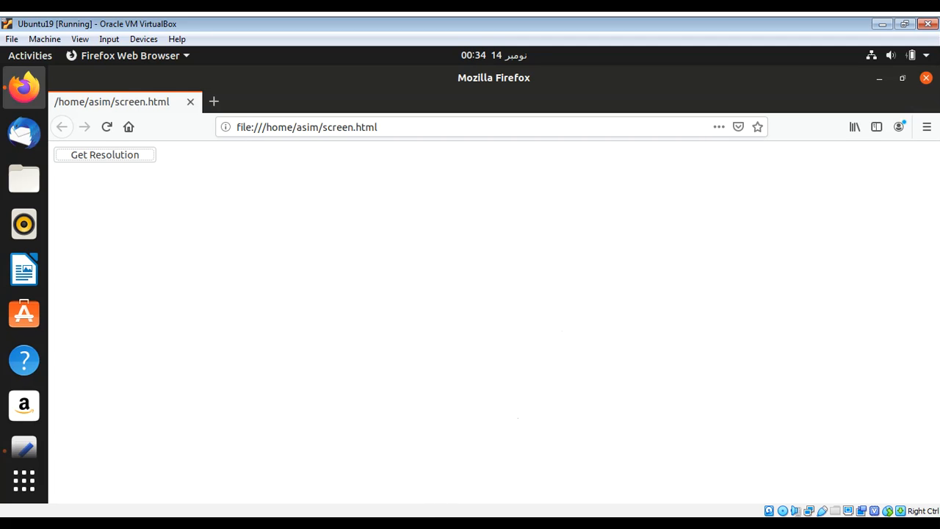